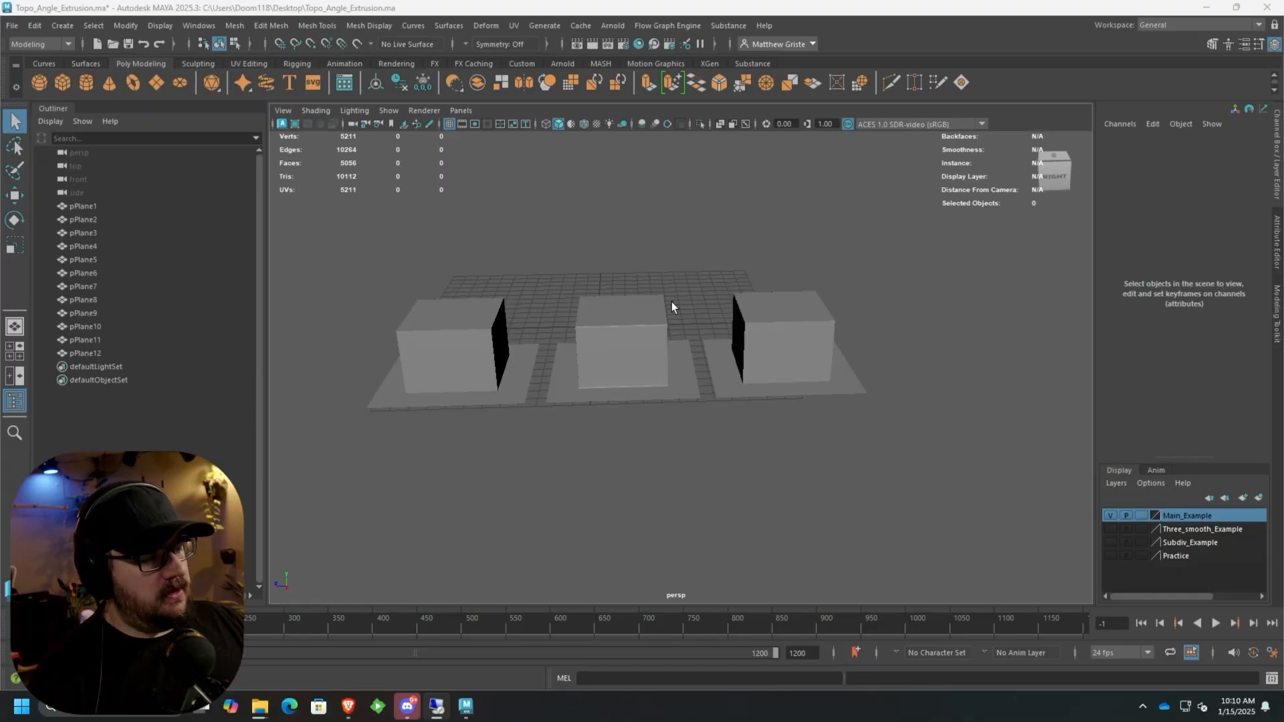
mouse_move(624, 550)
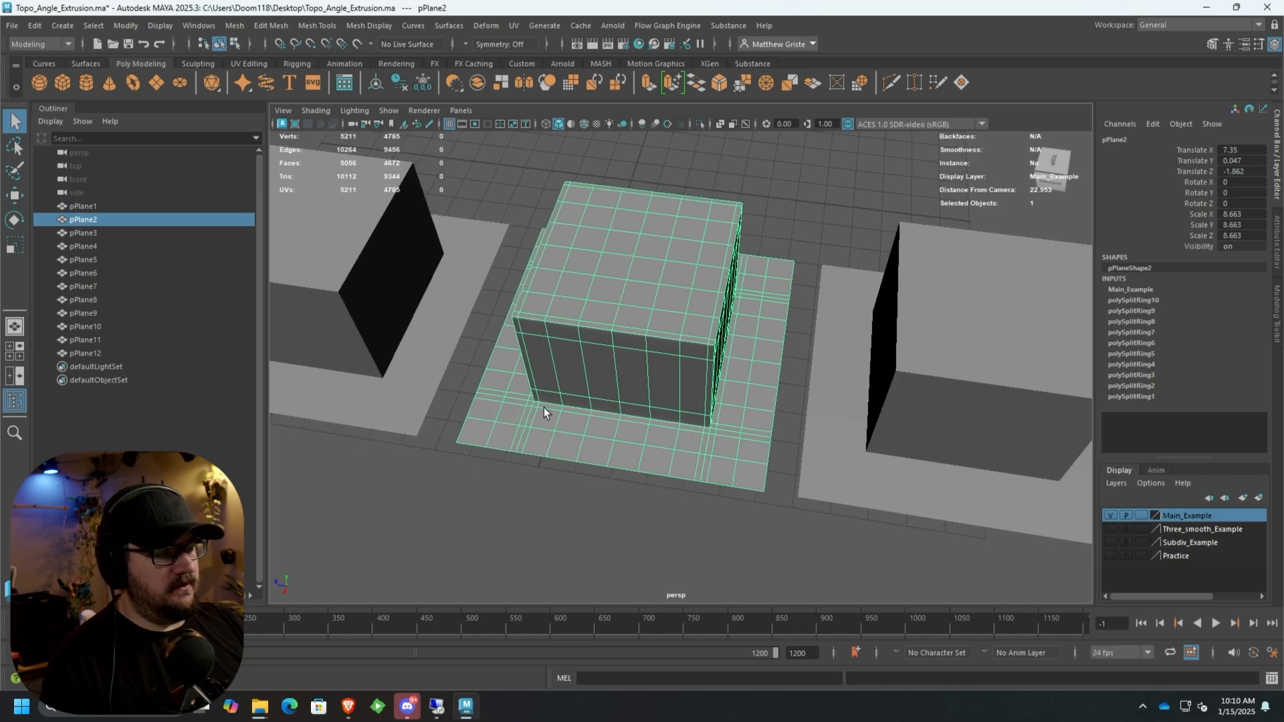
mouse_move(482, 406)
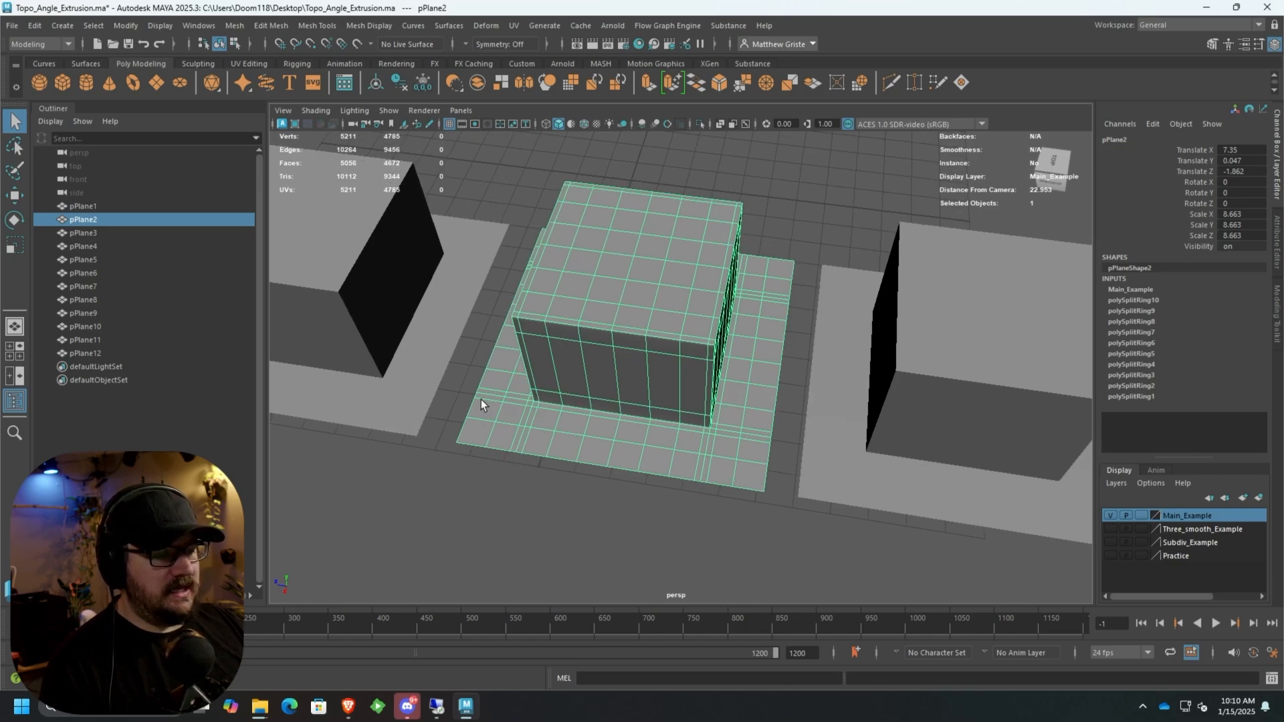
mouse_move(696, 440)
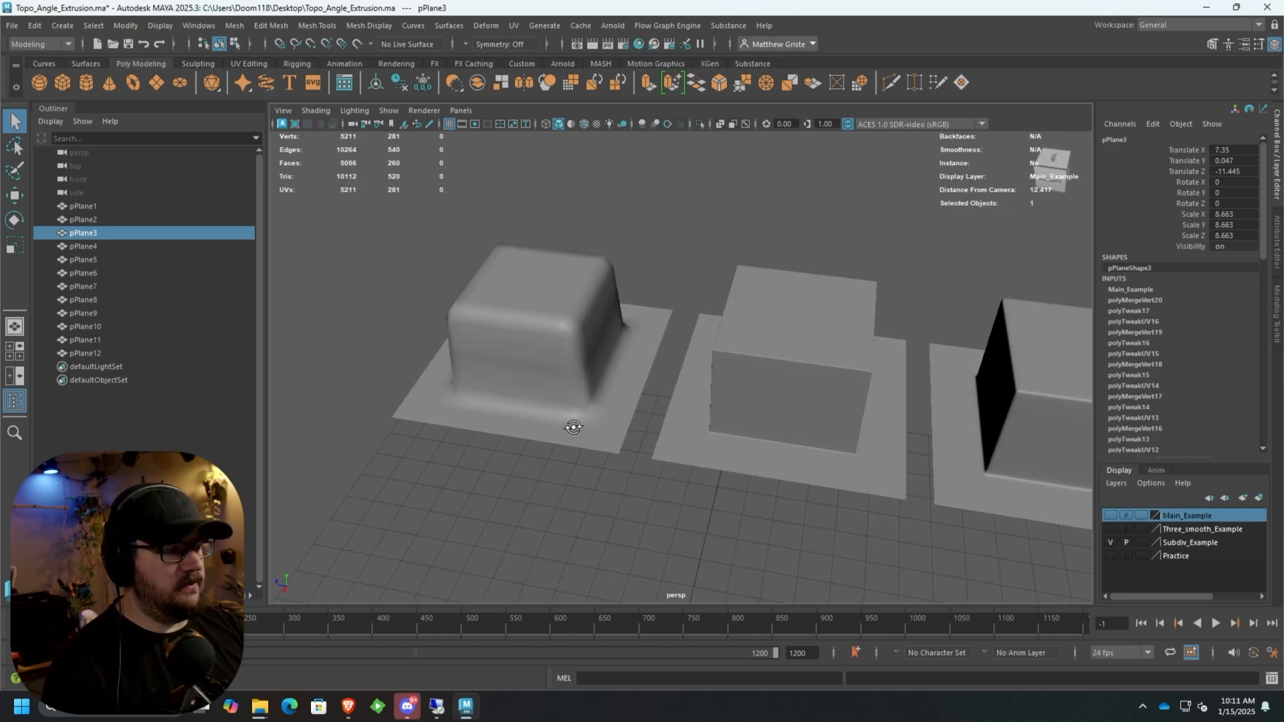
Step: Hide the Main_Example layer to reveal the subdivided example meshes
click(82, 313)
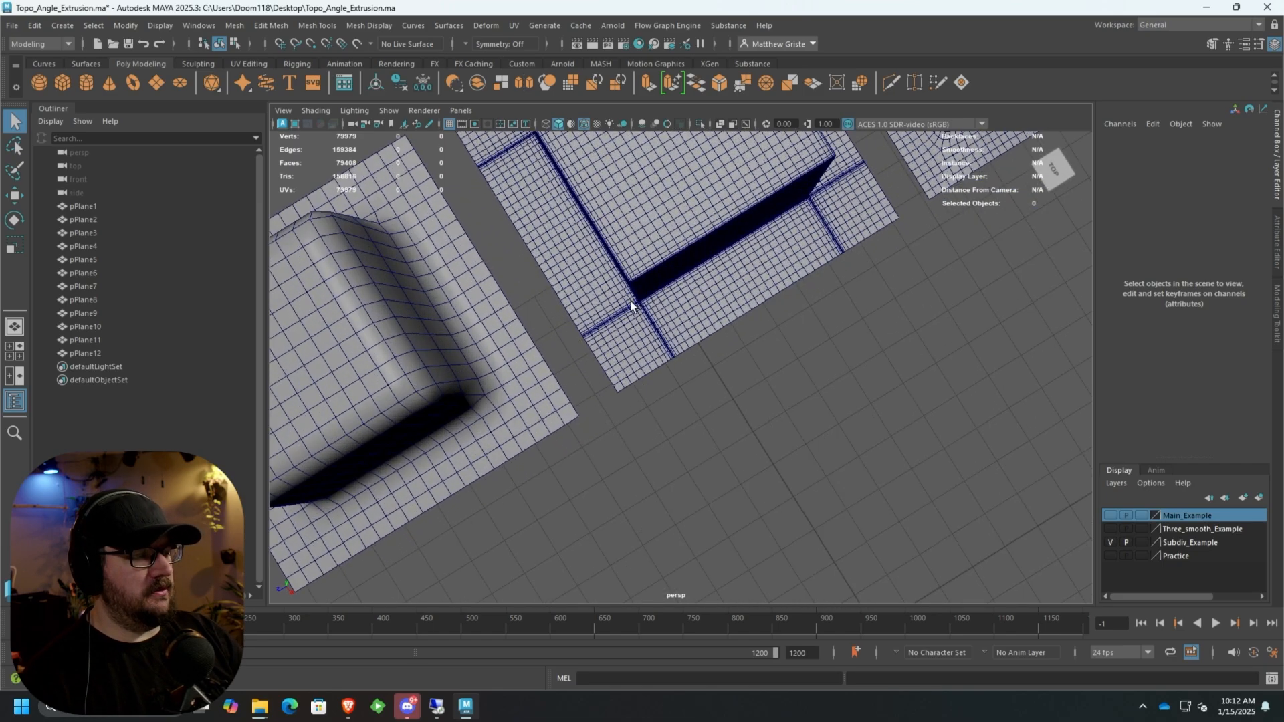
mouse_move(628, 426)
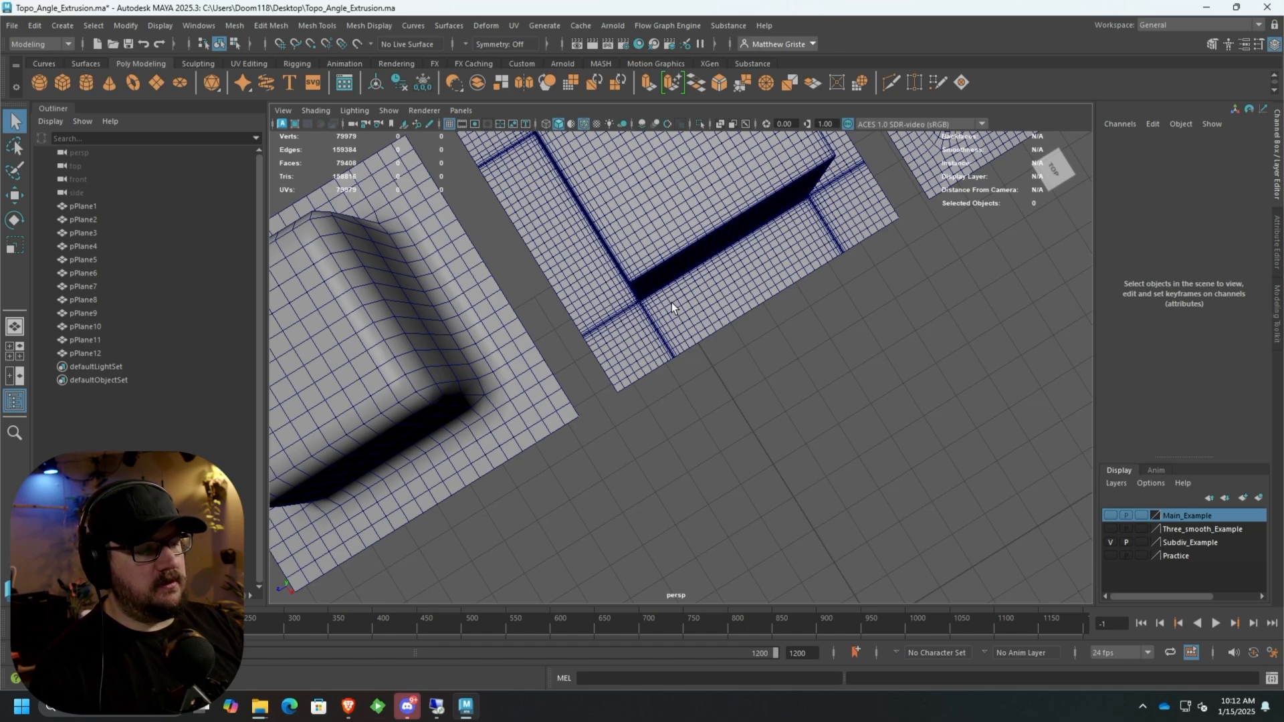
mouse_move(474, 177)
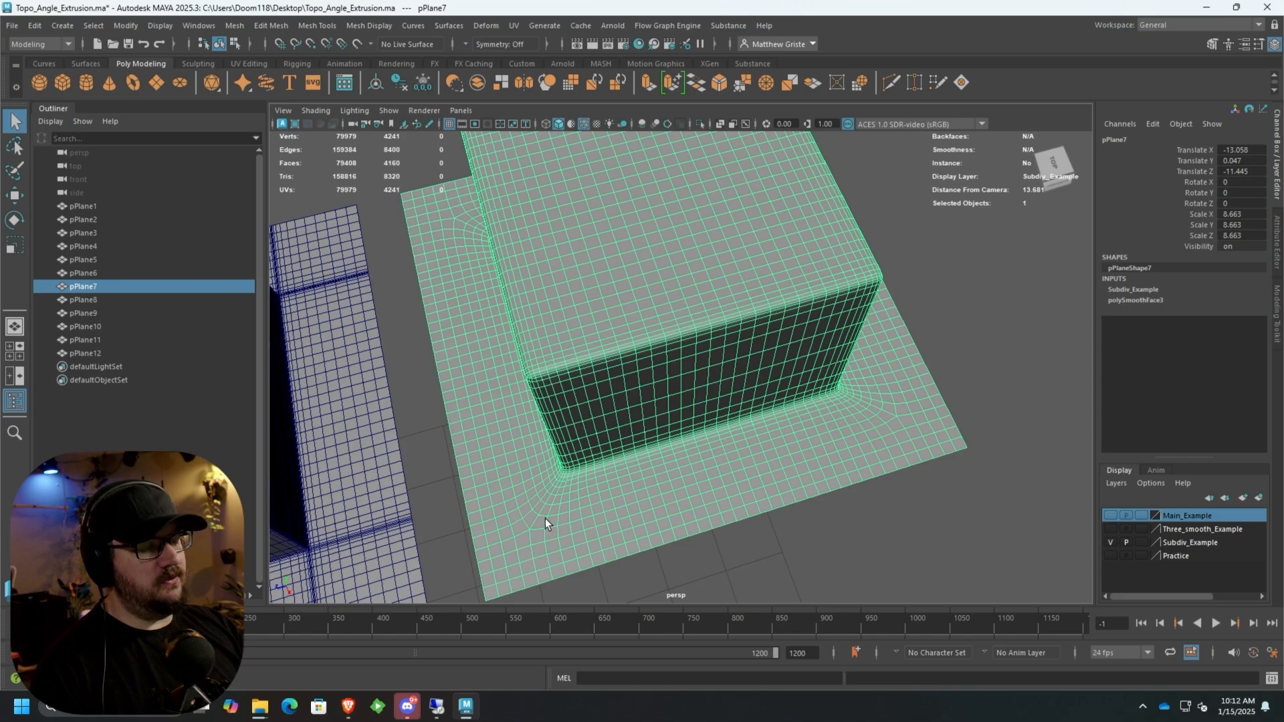
mouse_move(570, 486)
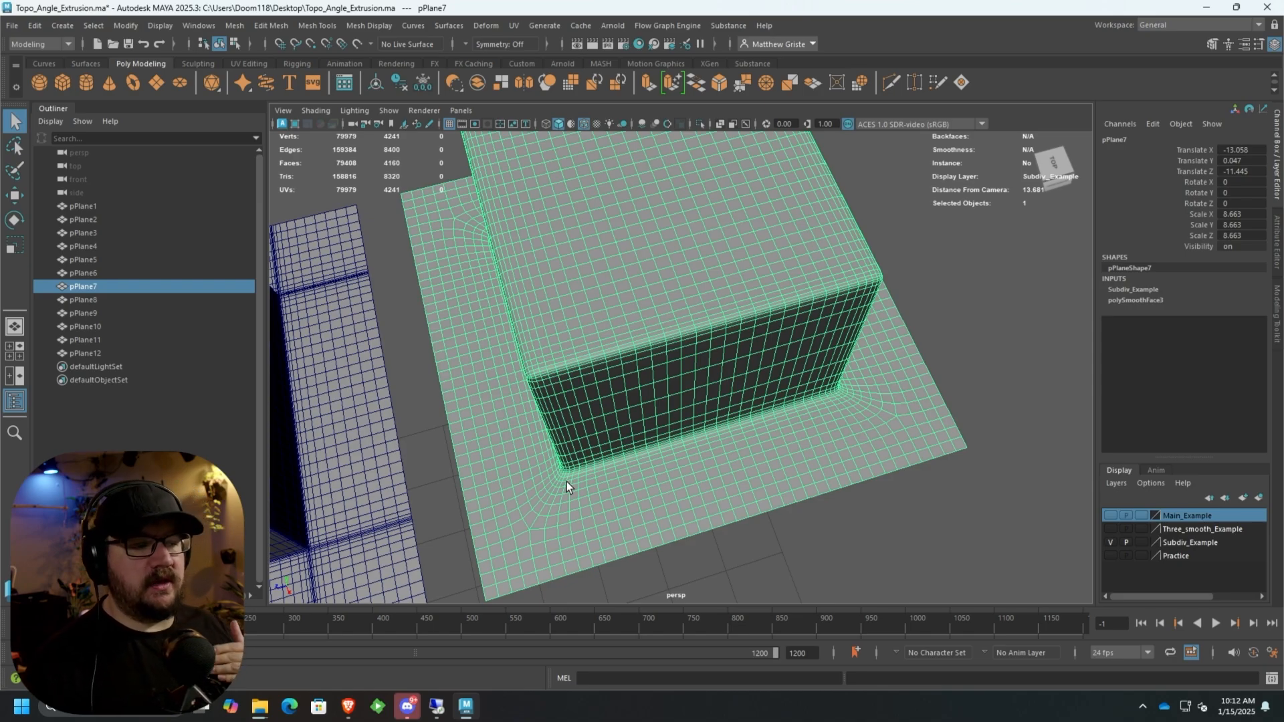
mouse_move(651, 211)
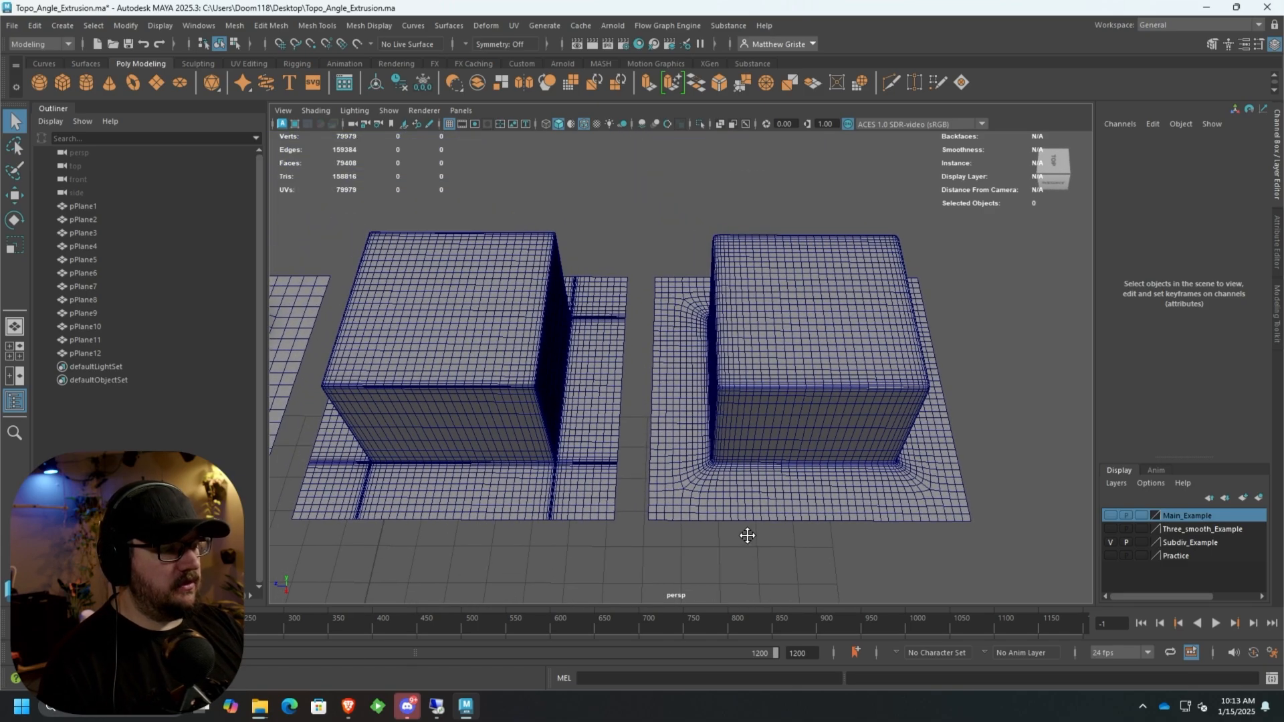
Step: Select the second subdivided model, pPlane8, to compare its straight support loops
click(450, 370)
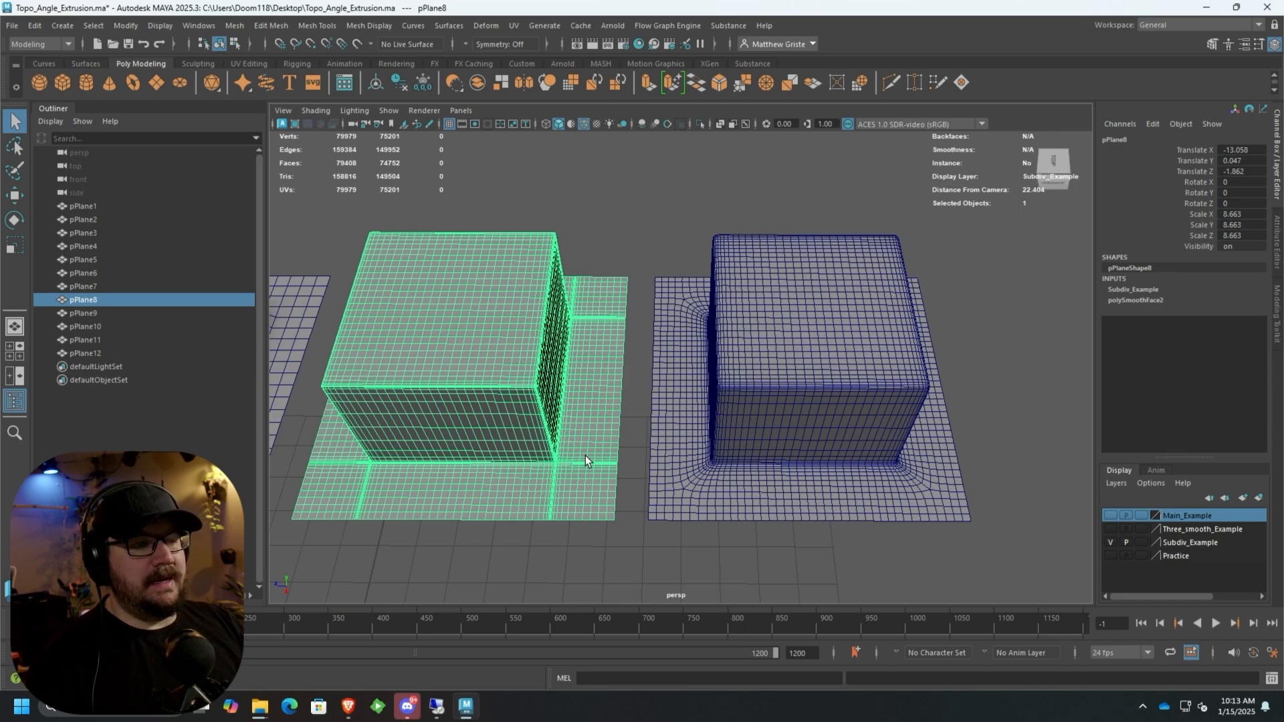
mouse_move(598, 455)
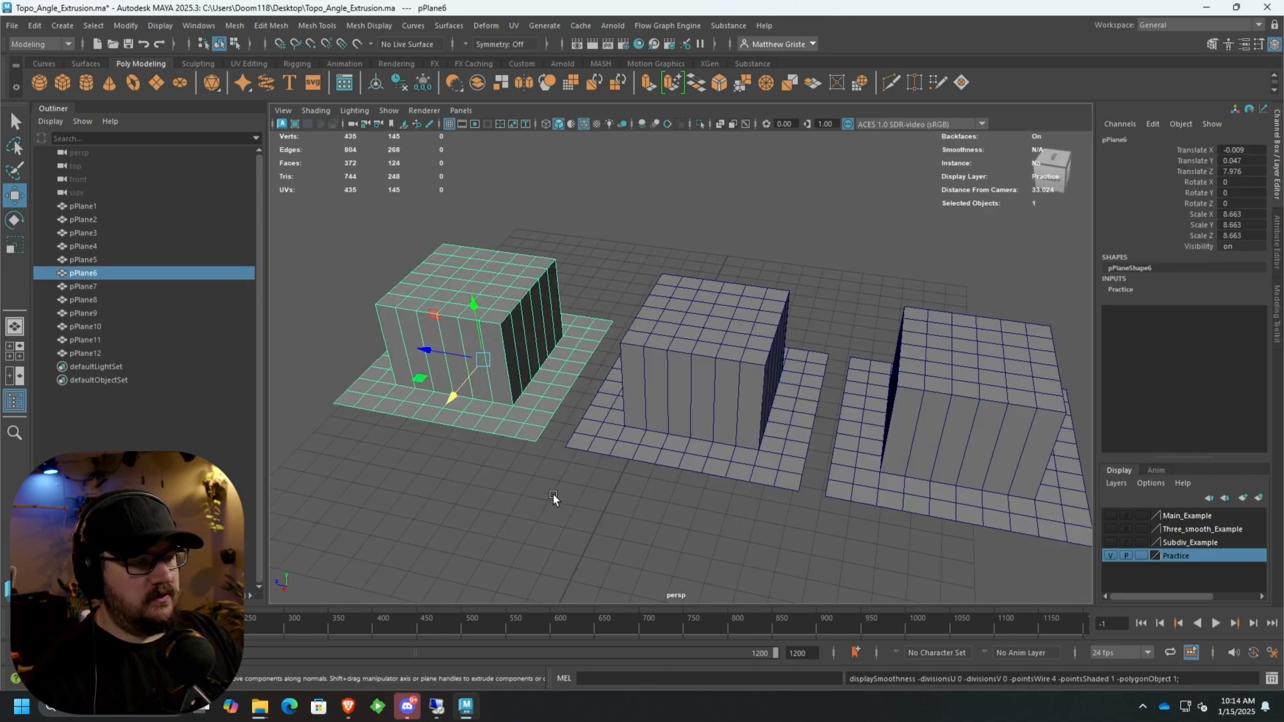
mouse_move(637, 475)
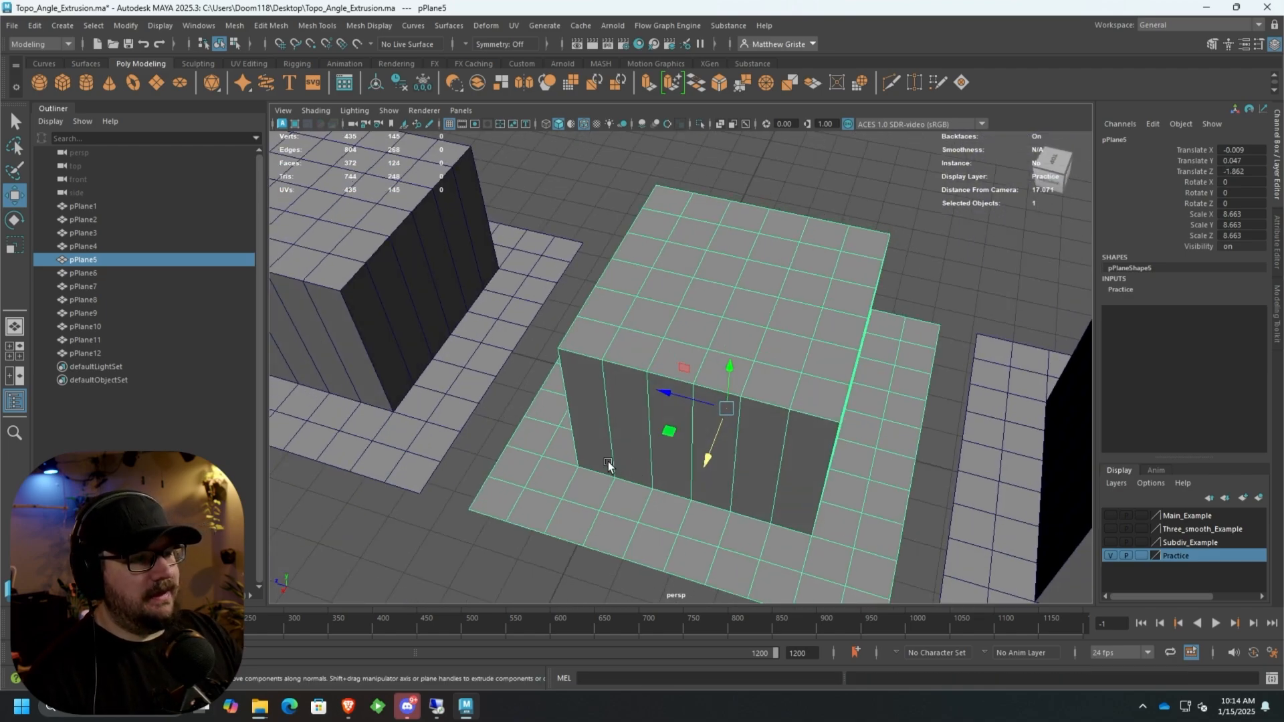
Step: Start the Insert Edge Loop tool on the middle practice box, pPlane5
click(316, 25)
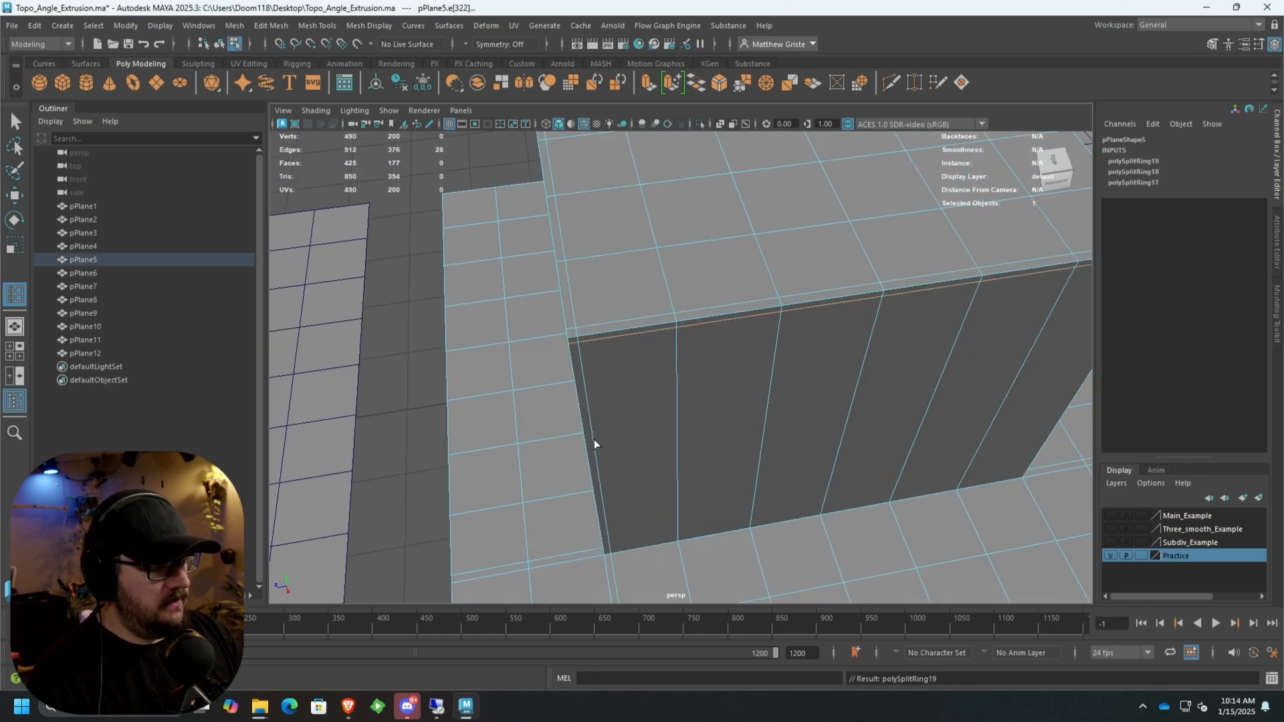
Step: Add support loops along the box's top edges, base and plane, then preview it smoothed
click(610, 565)
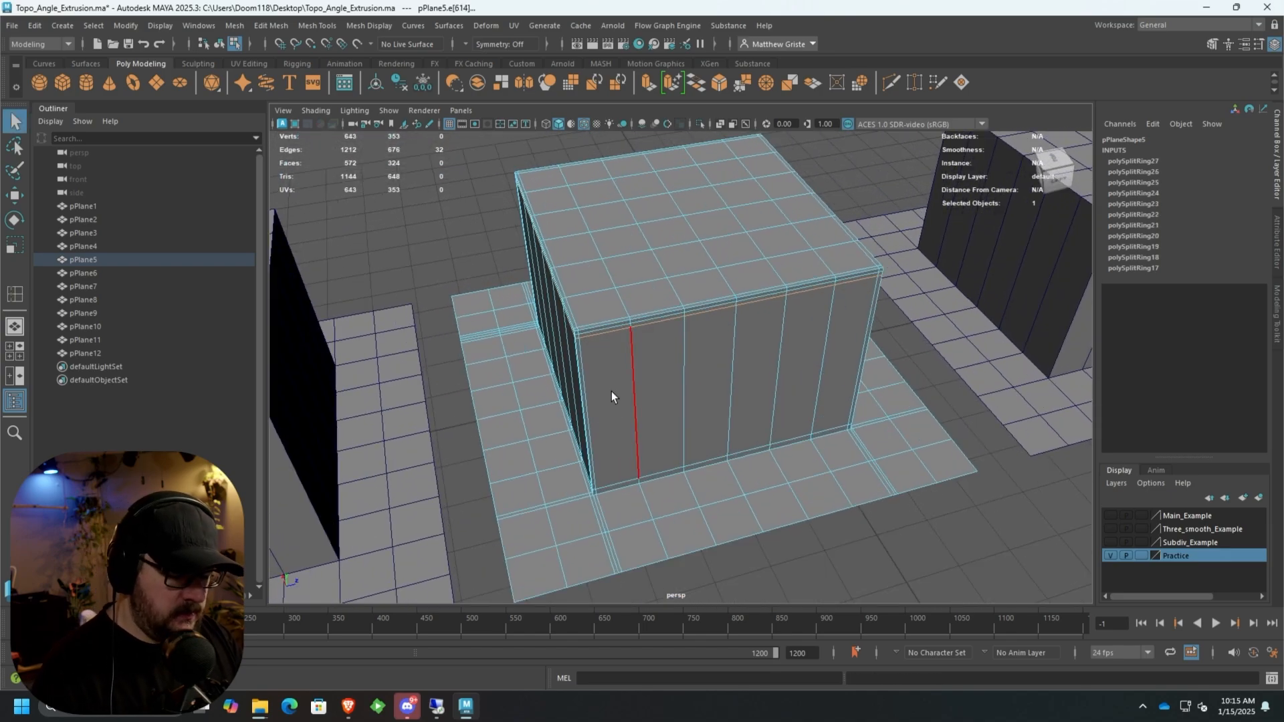
key(3)
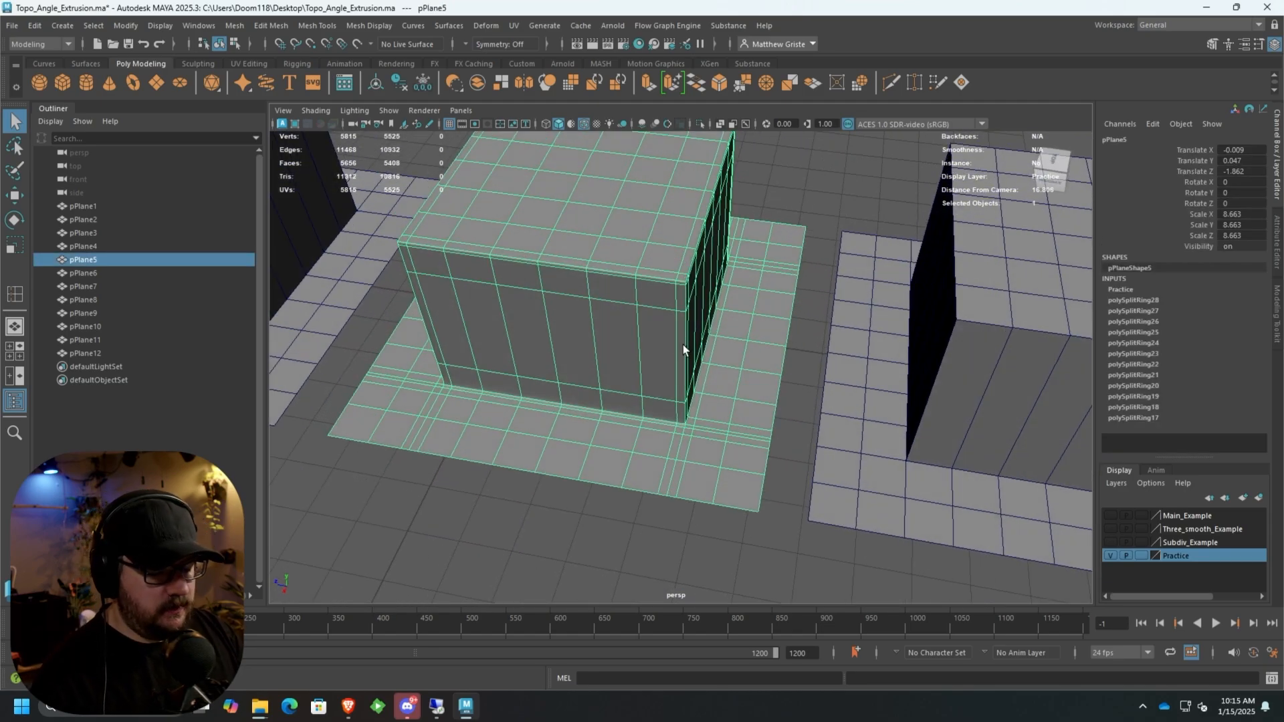
mouse_move(319, 25)
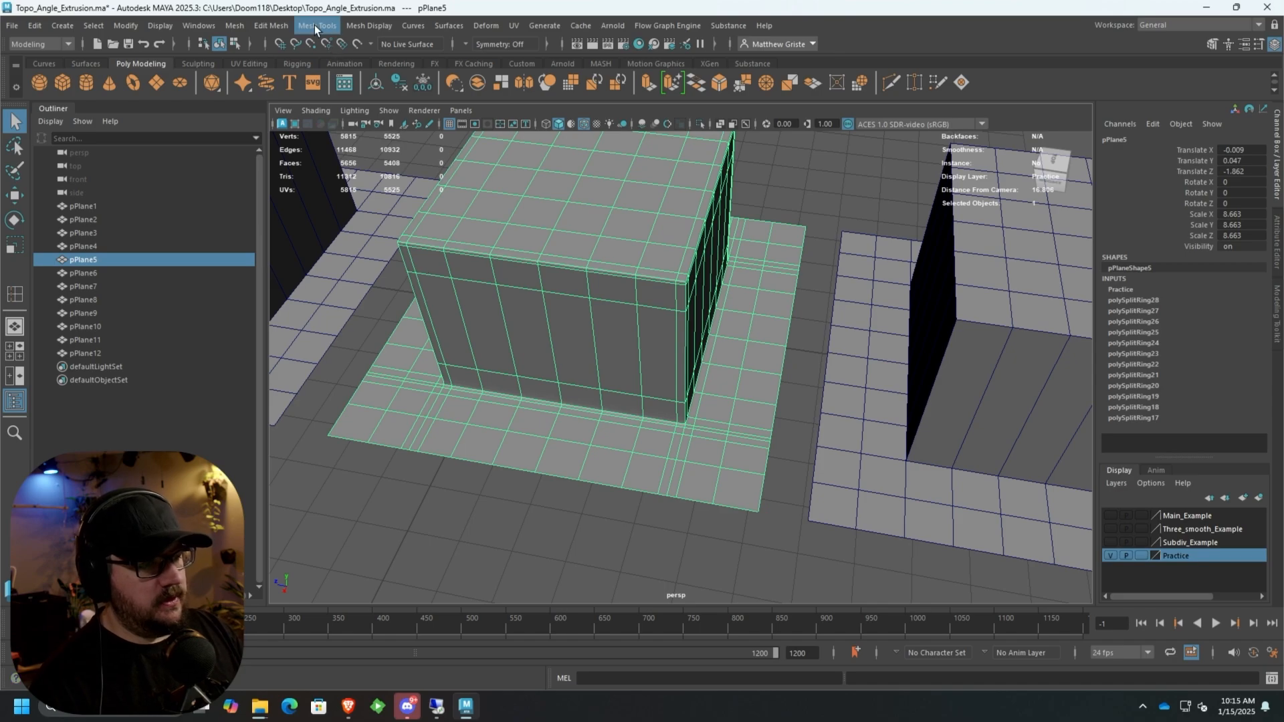
Step: Apply Mesh > Smooth to subdivide the supported middle model pPlane5
click(234, 24)
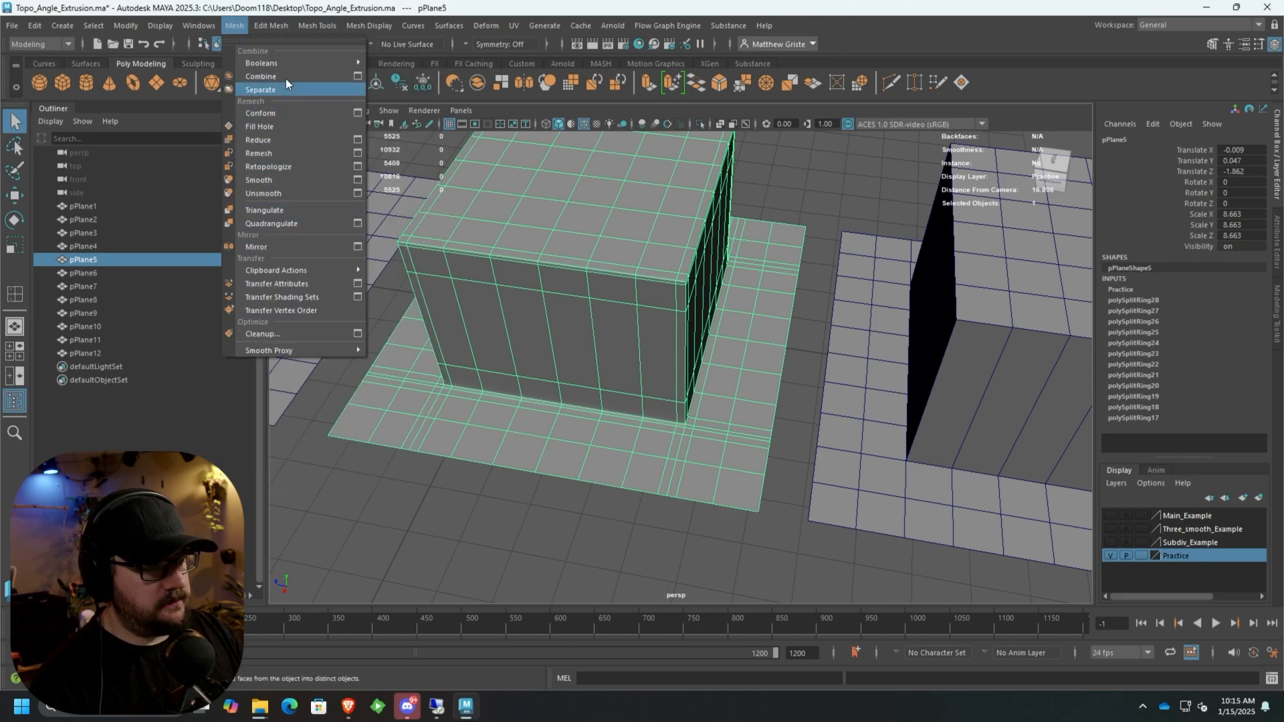
mouse_move(287, 180)
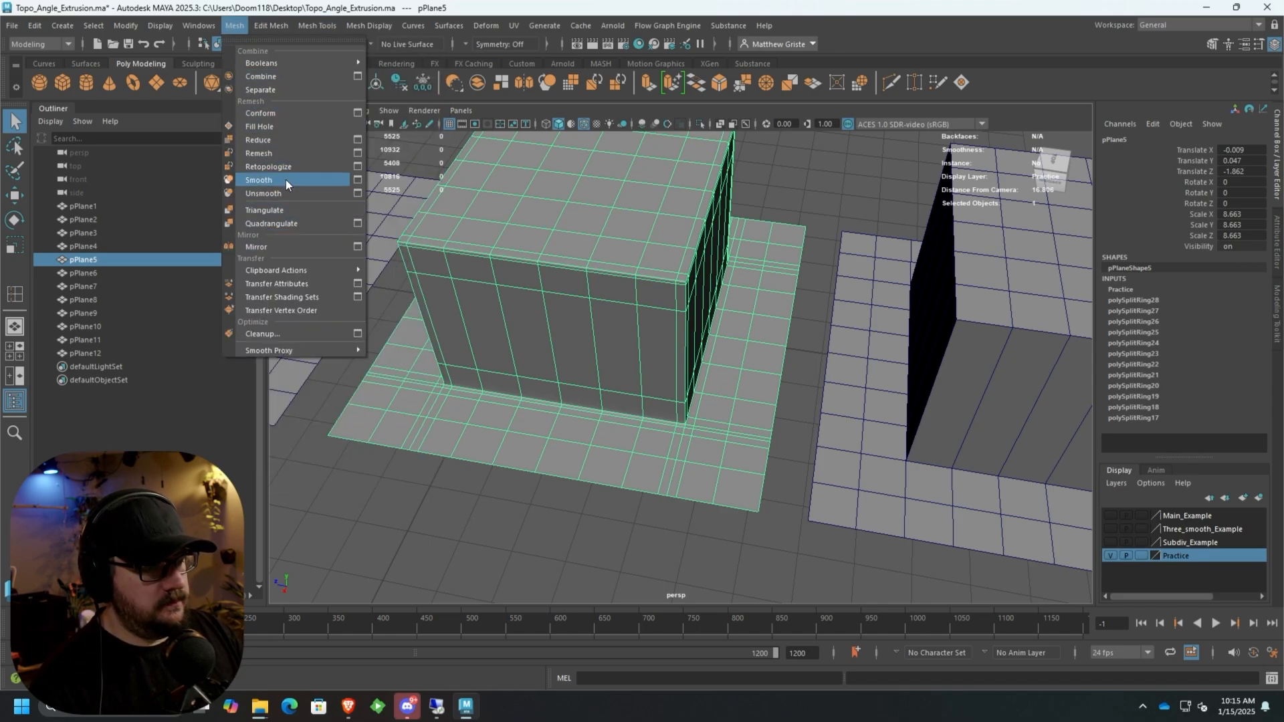
click(258, 179)
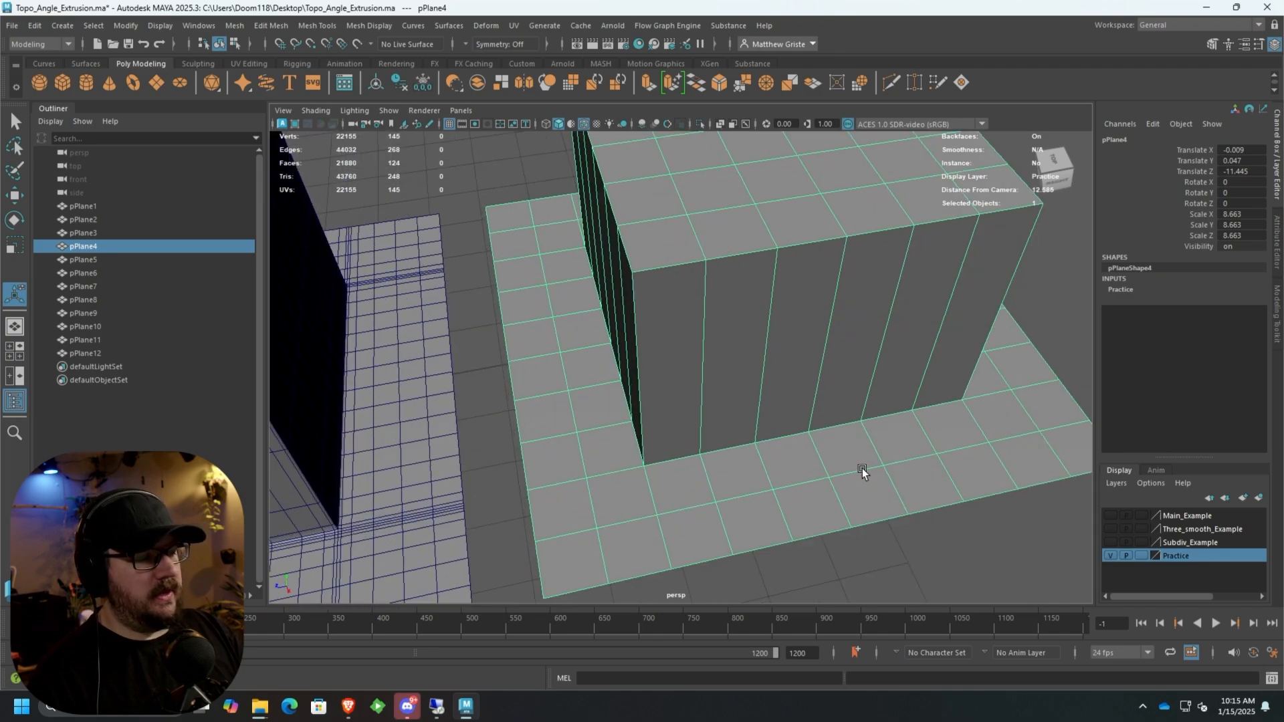
mouse_move(606, 438)
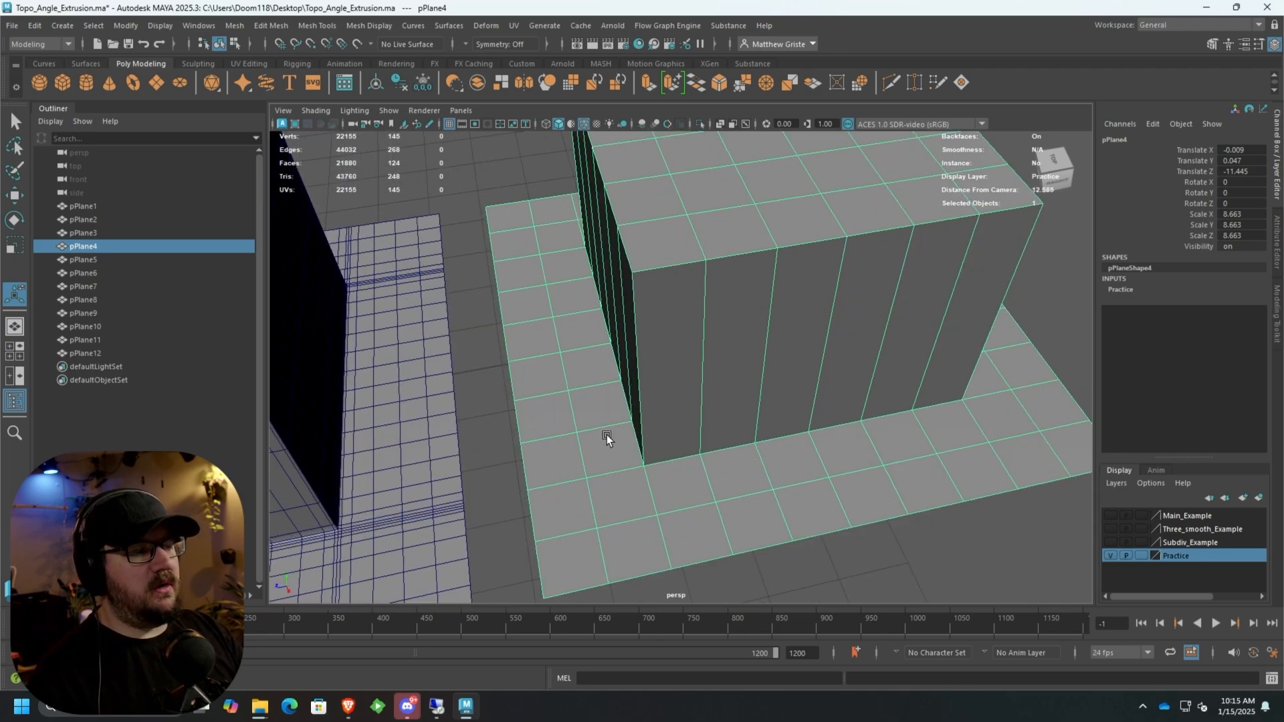
mouse_move(499, 326)
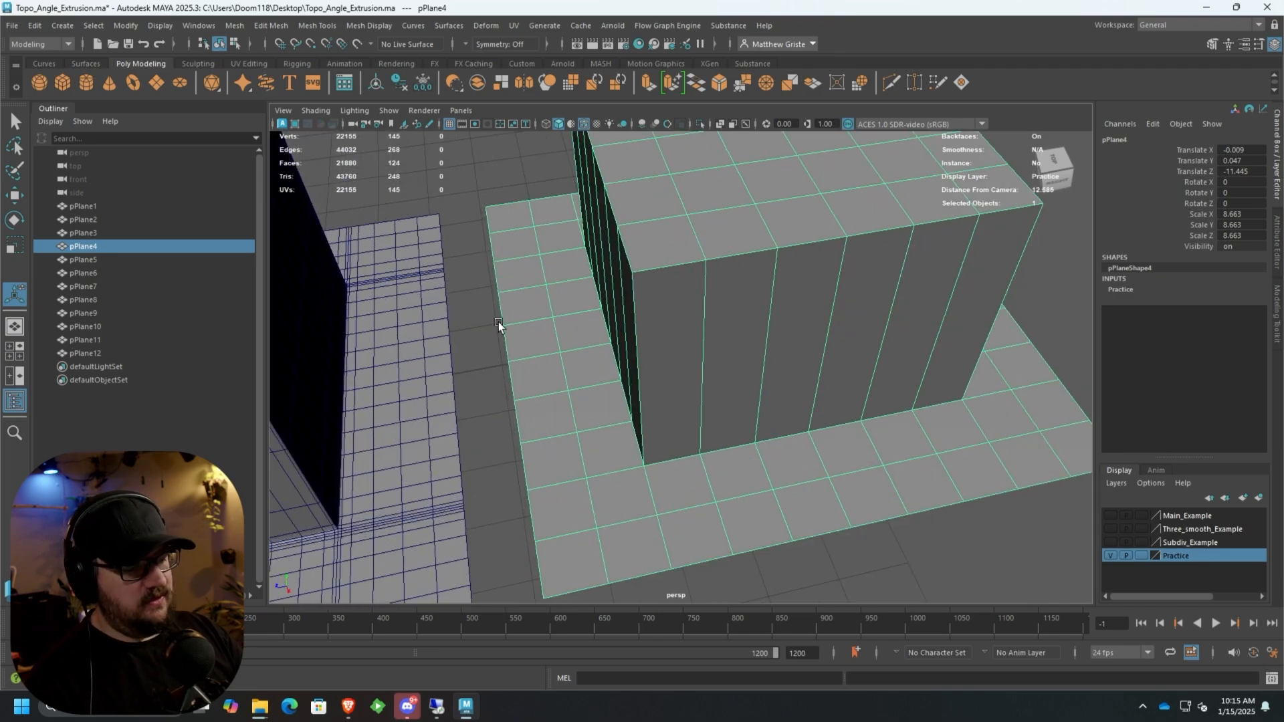
mouse_move(602, 378)
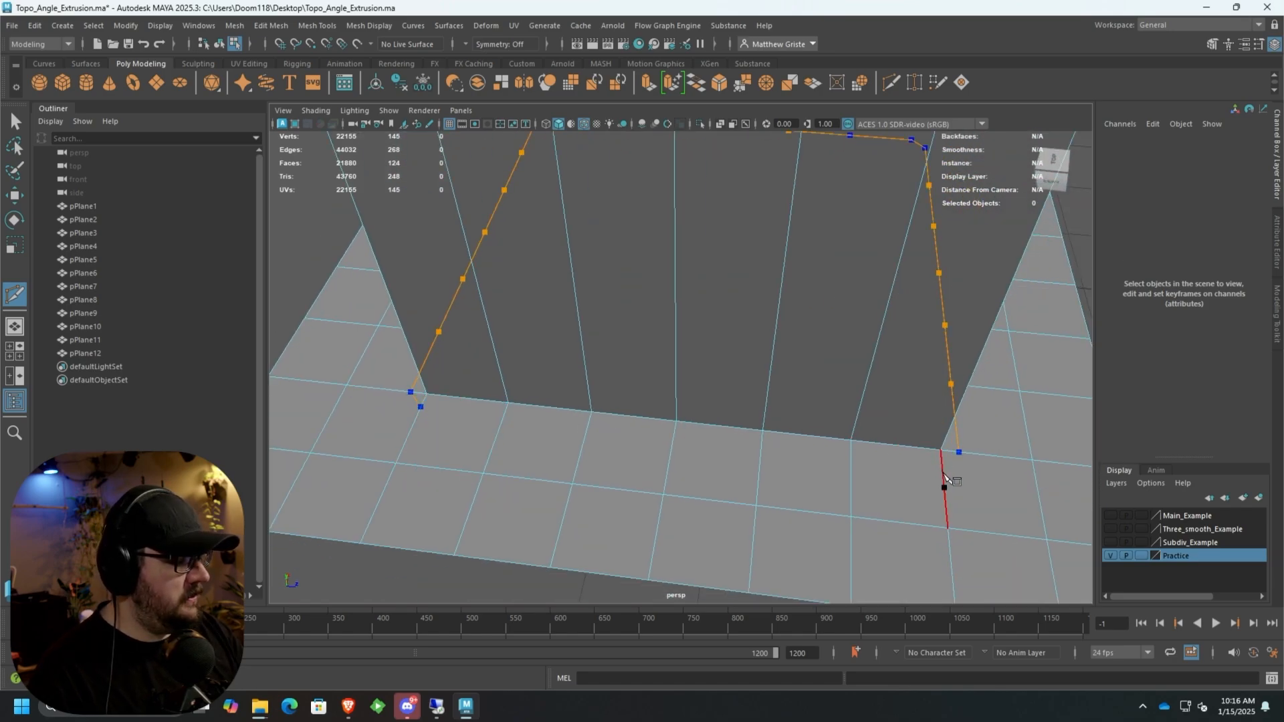
Step: Multi-Cut a diagonal edge from the box's base corner into the plane
click(899, 487)
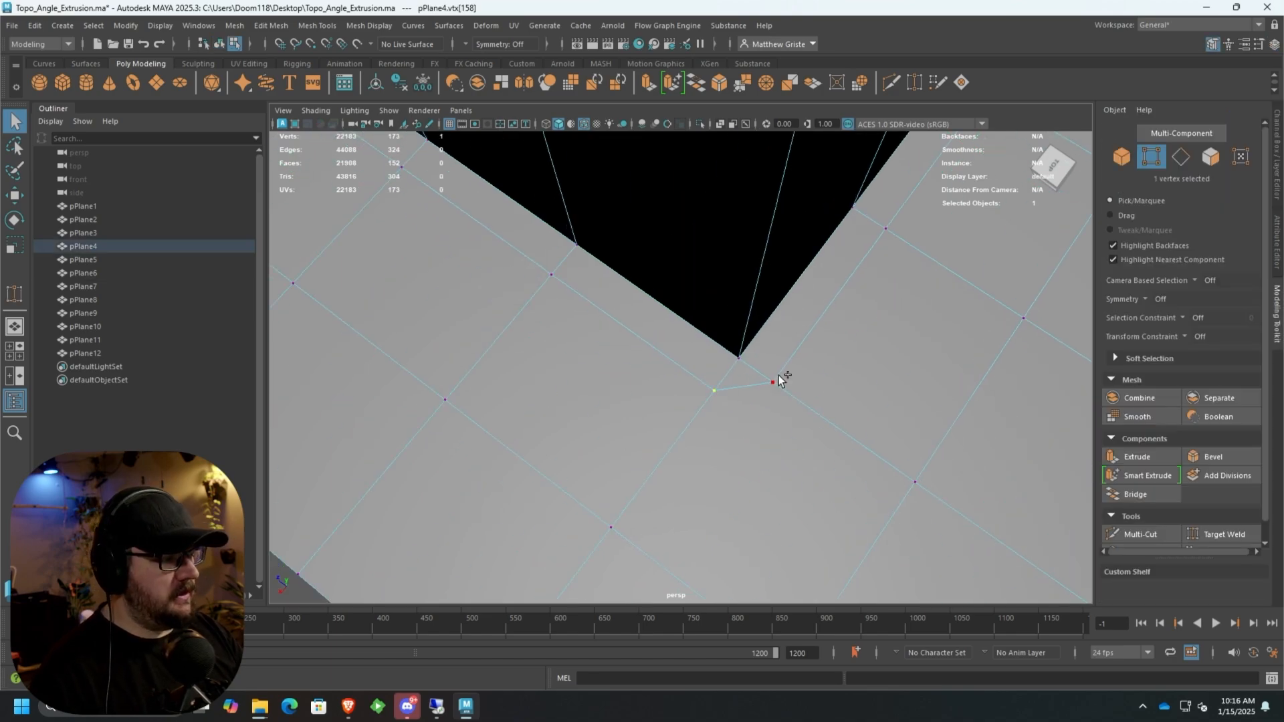
click(745, 82)
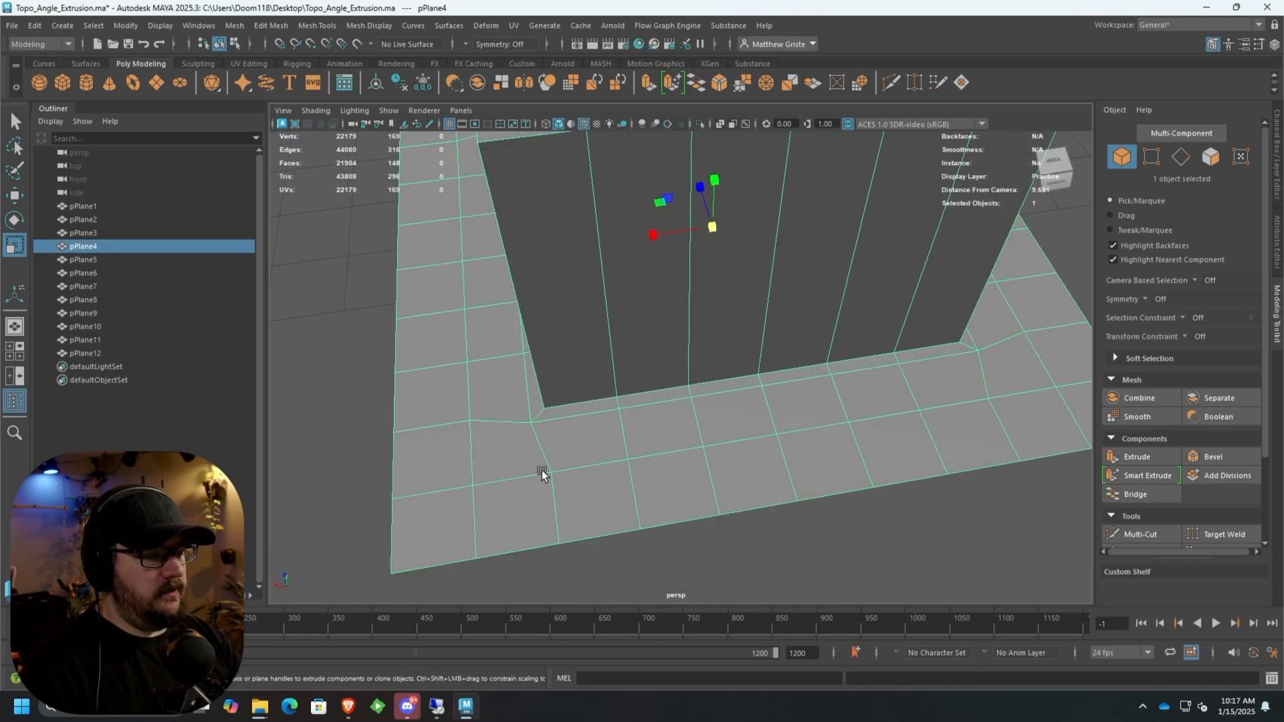
mouse_move(537, 409)
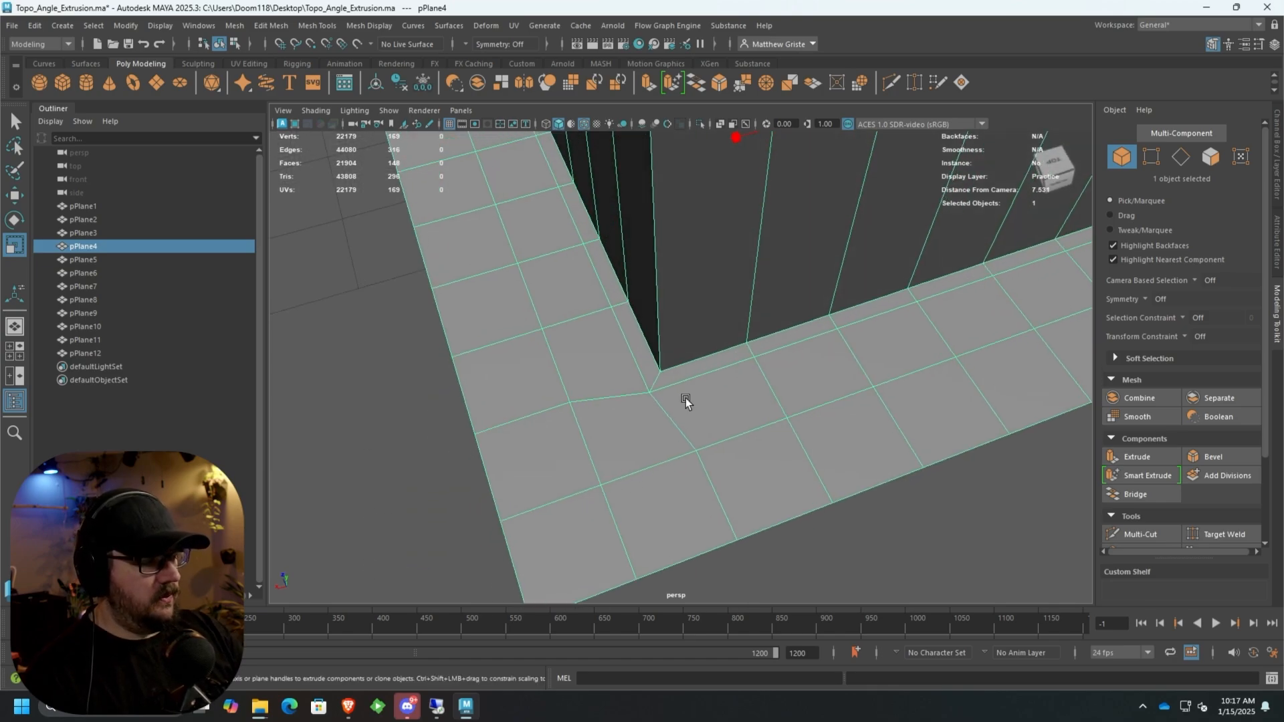
mouse_move(669, 389)
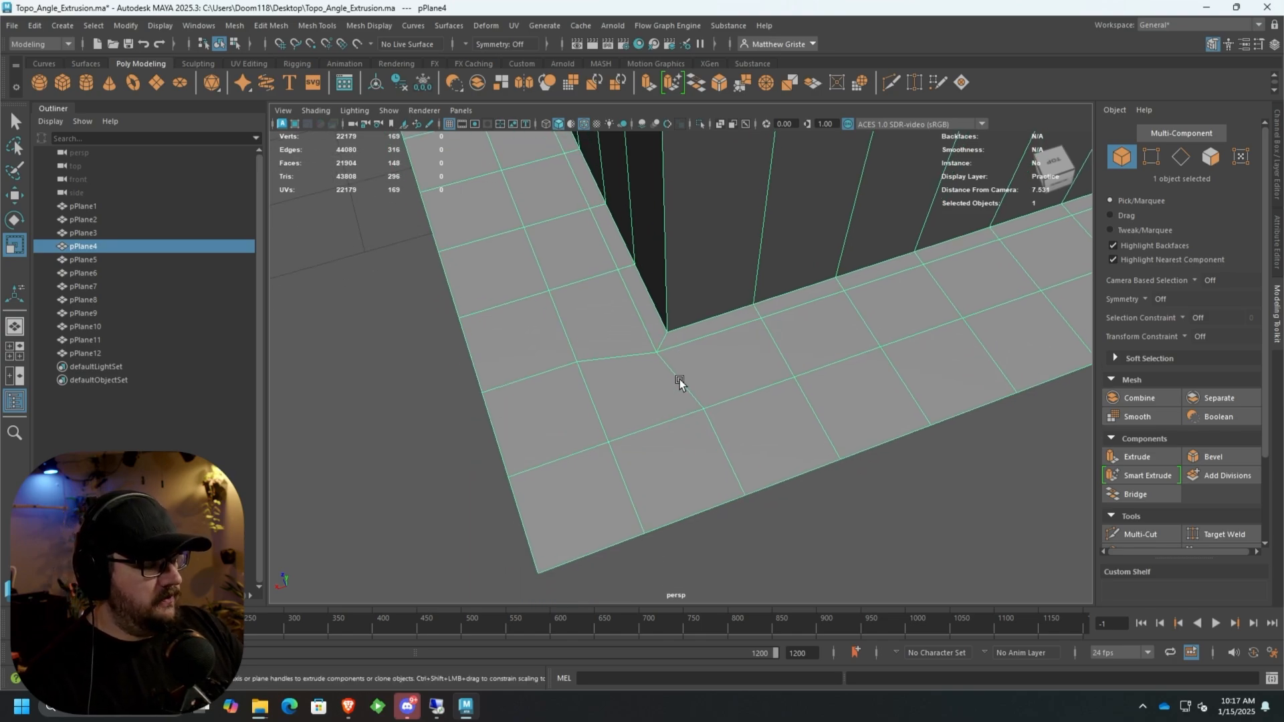
click(1139, 534)
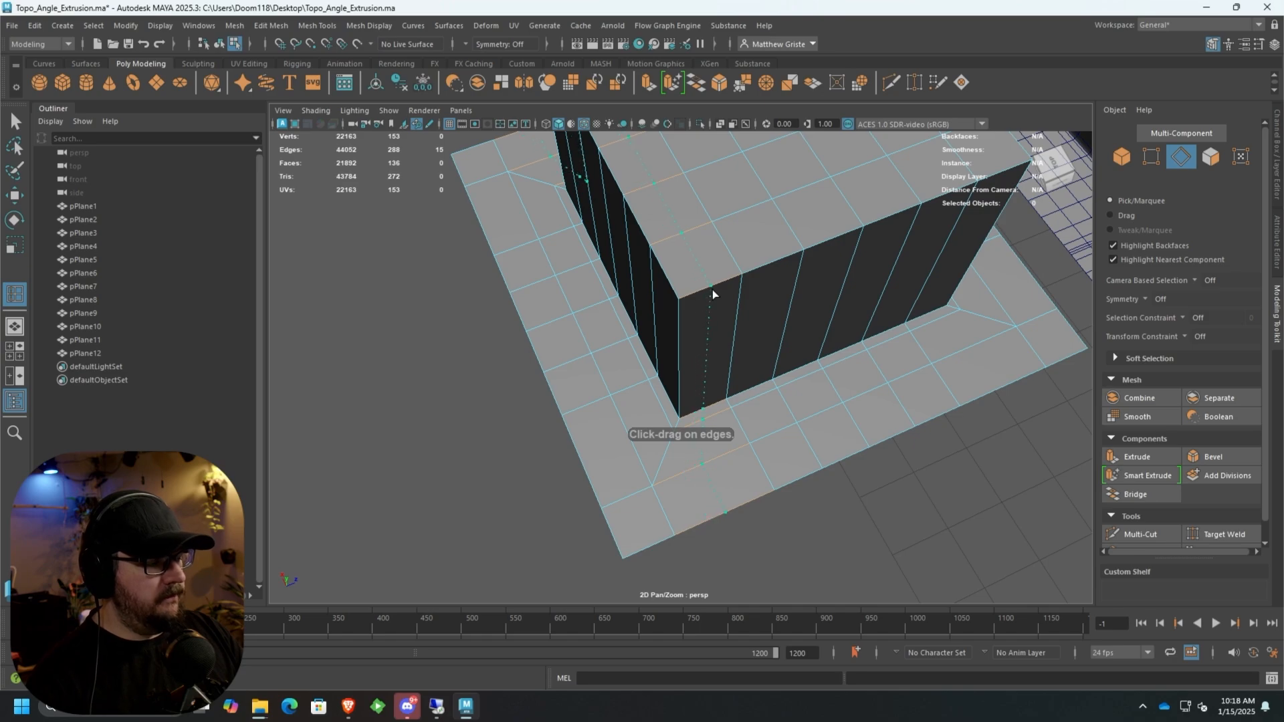
mouse_move(690, 299)
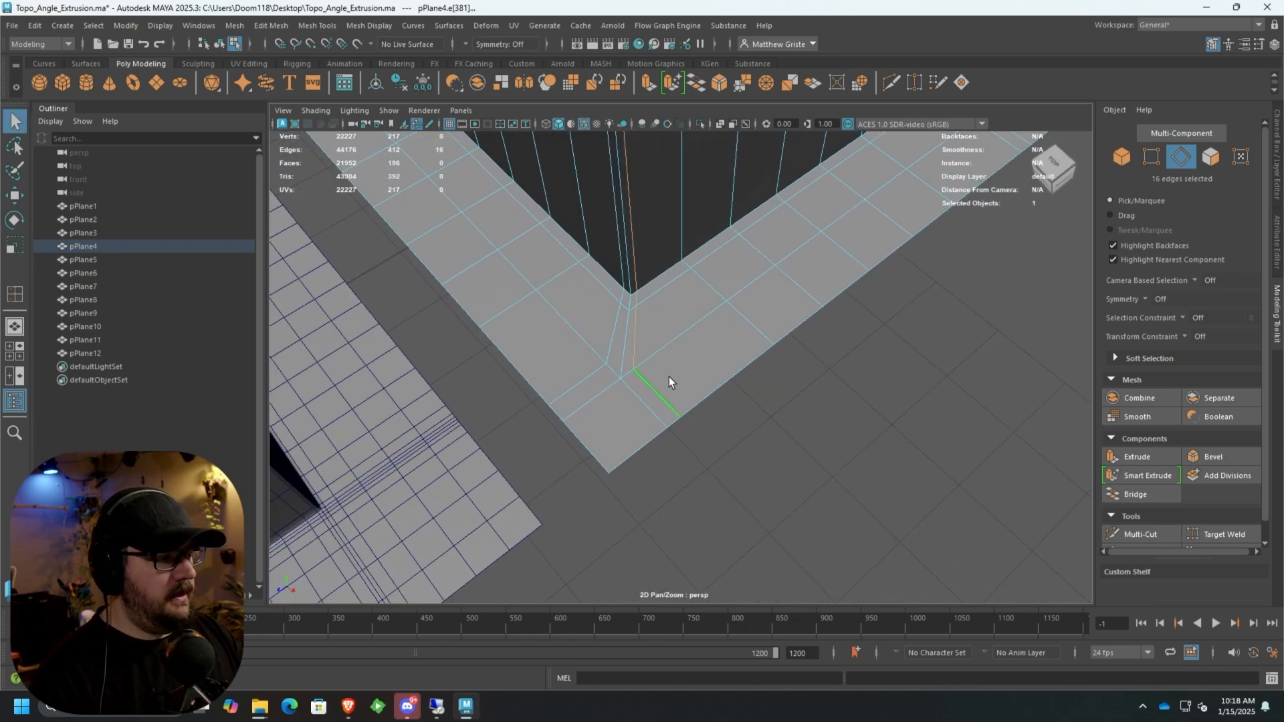
Step: Select the single edge at the inner corner to reposition it as a support
click(1199, 336)
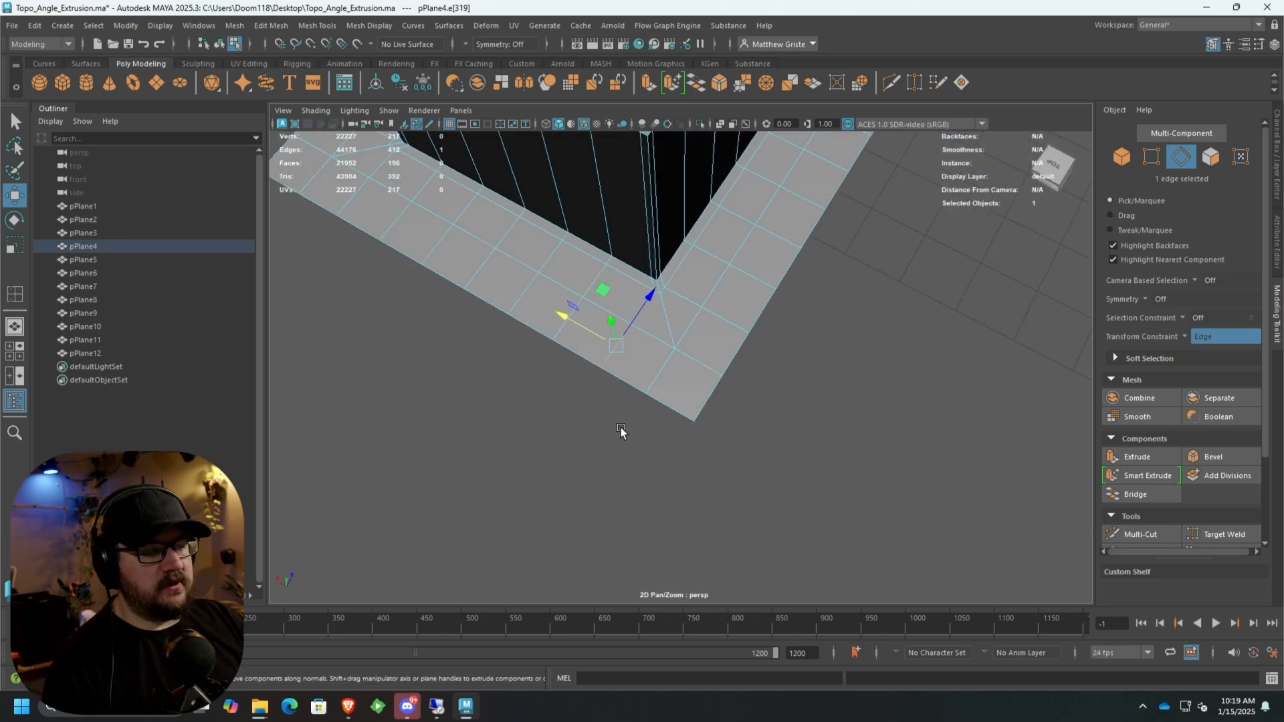
mouse_move(616, 397)
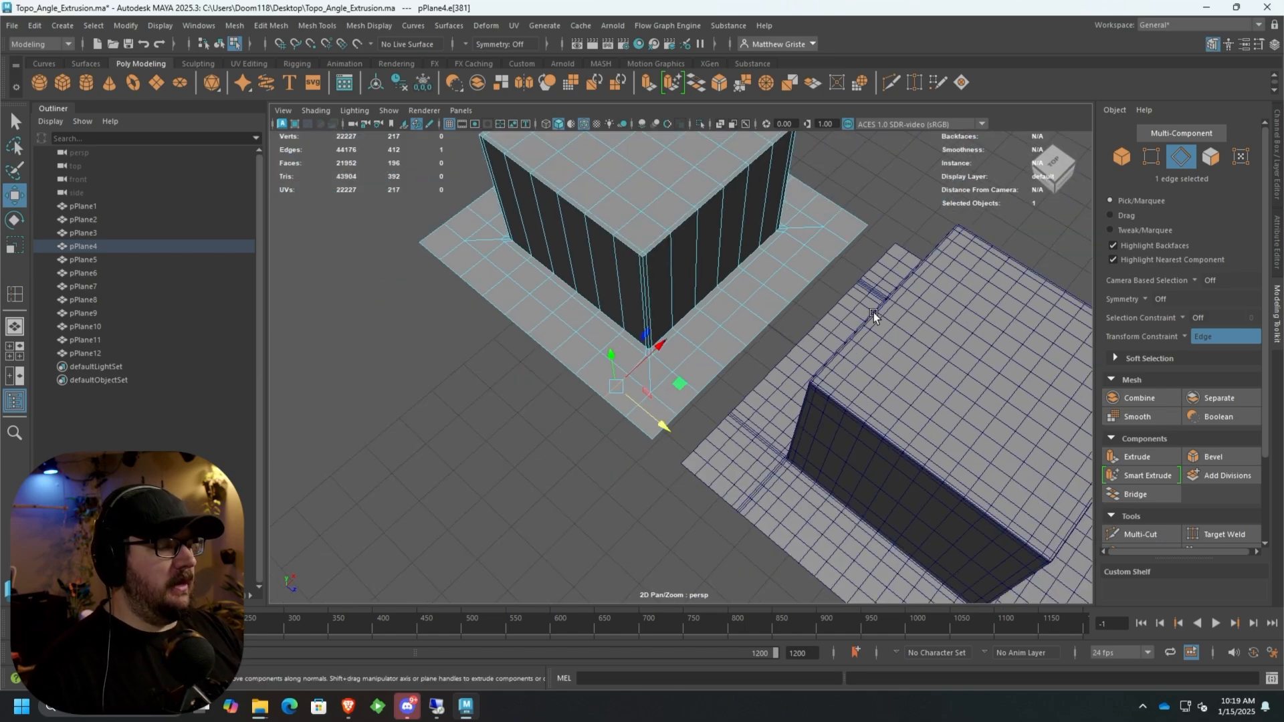
Step: Switch back to Object Mode from the marking menu, clearing the component selection
right_click(790, 308)
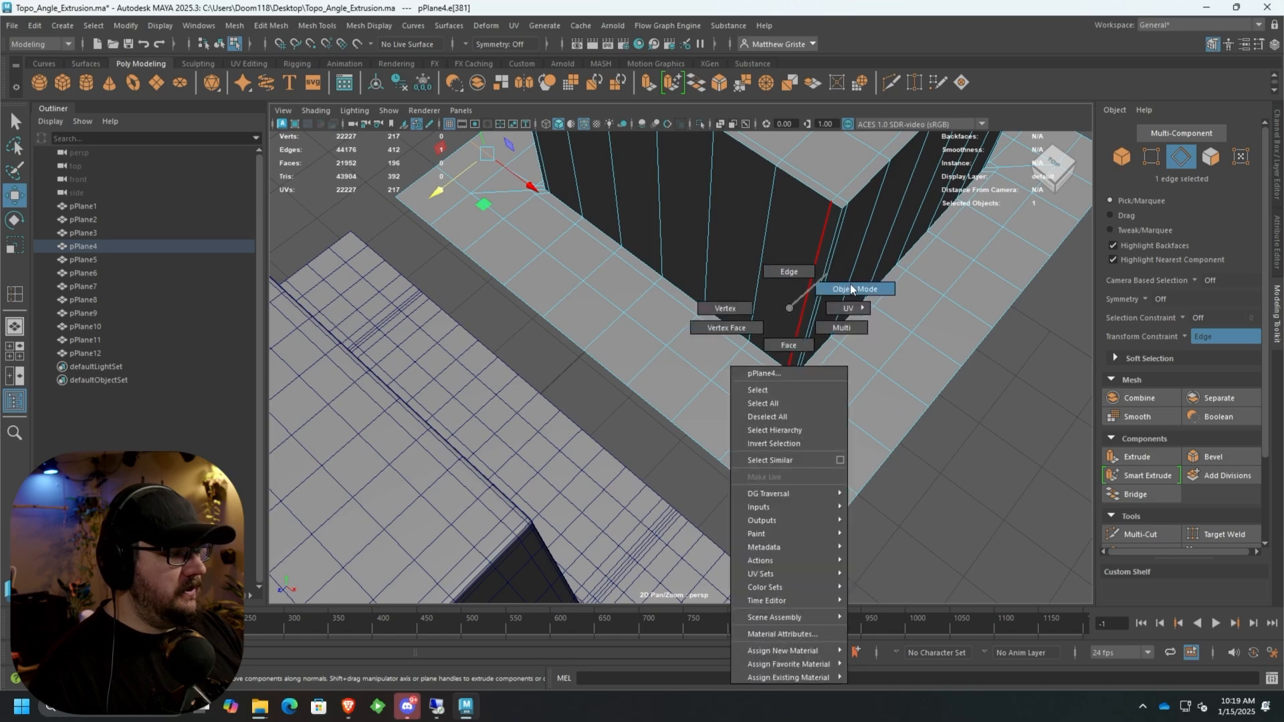
click(856, 289)
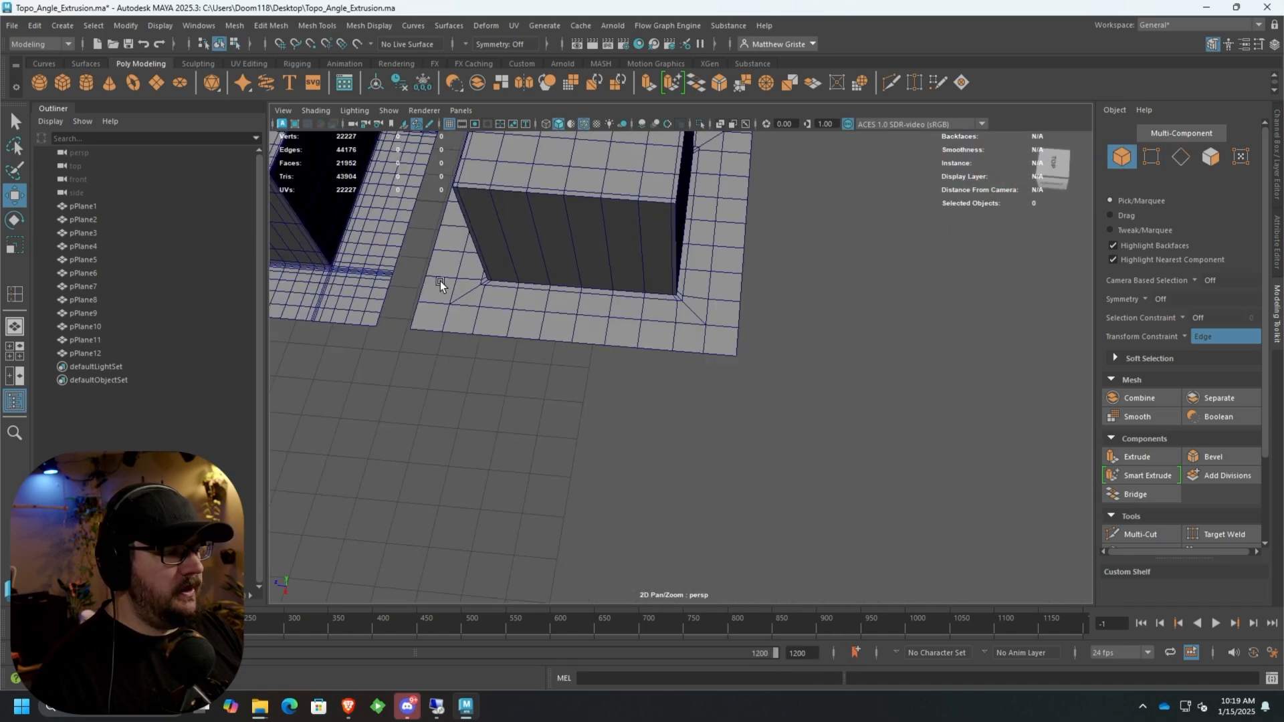
mouse_move(725, 320)
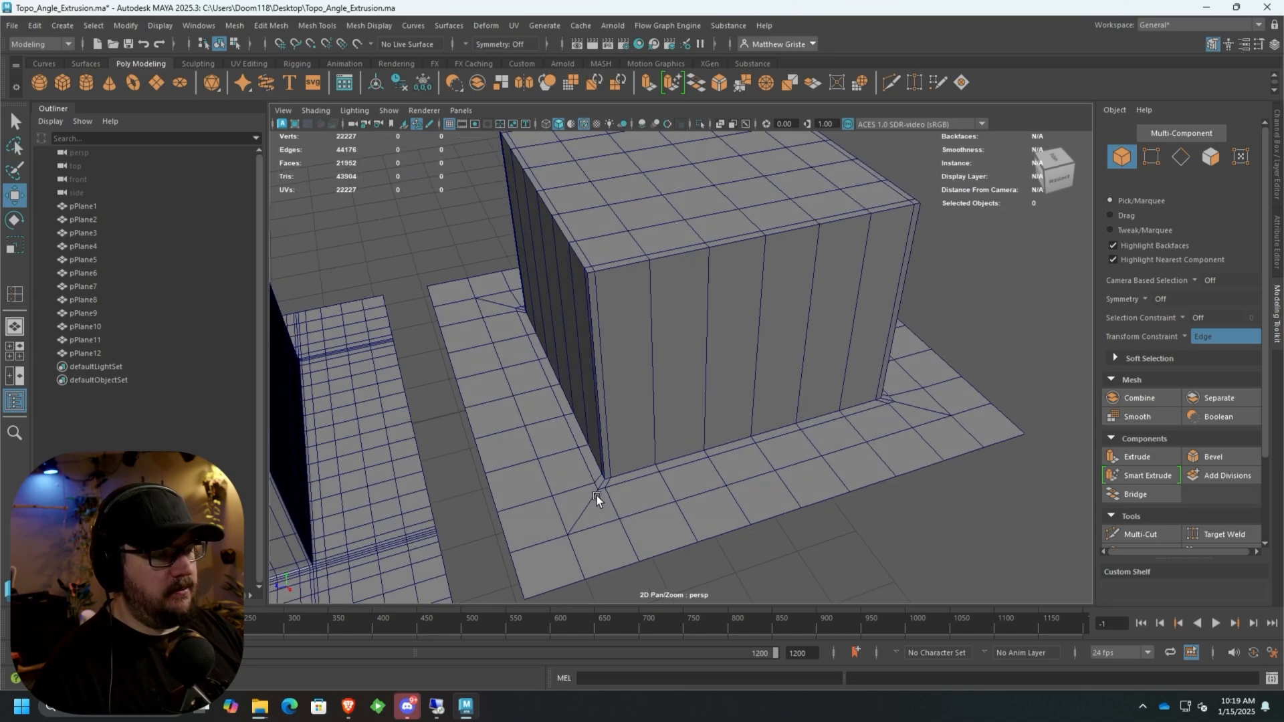
Step: Select pPlane4, the plane with the corner-supported box extrusion
click(316, 26)
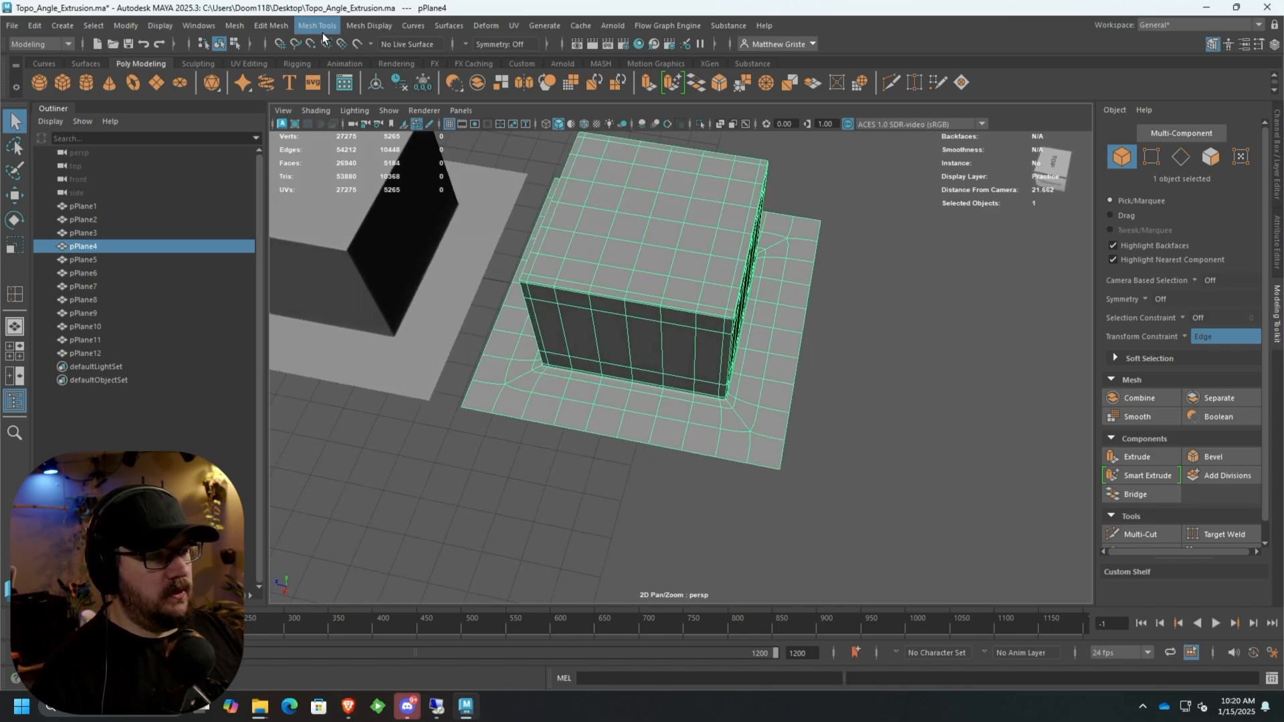
Step: Apply Mesh > Smooth to pPlane4, subdividing it into a dense corner-flowing quad mesh
click(233, 24)
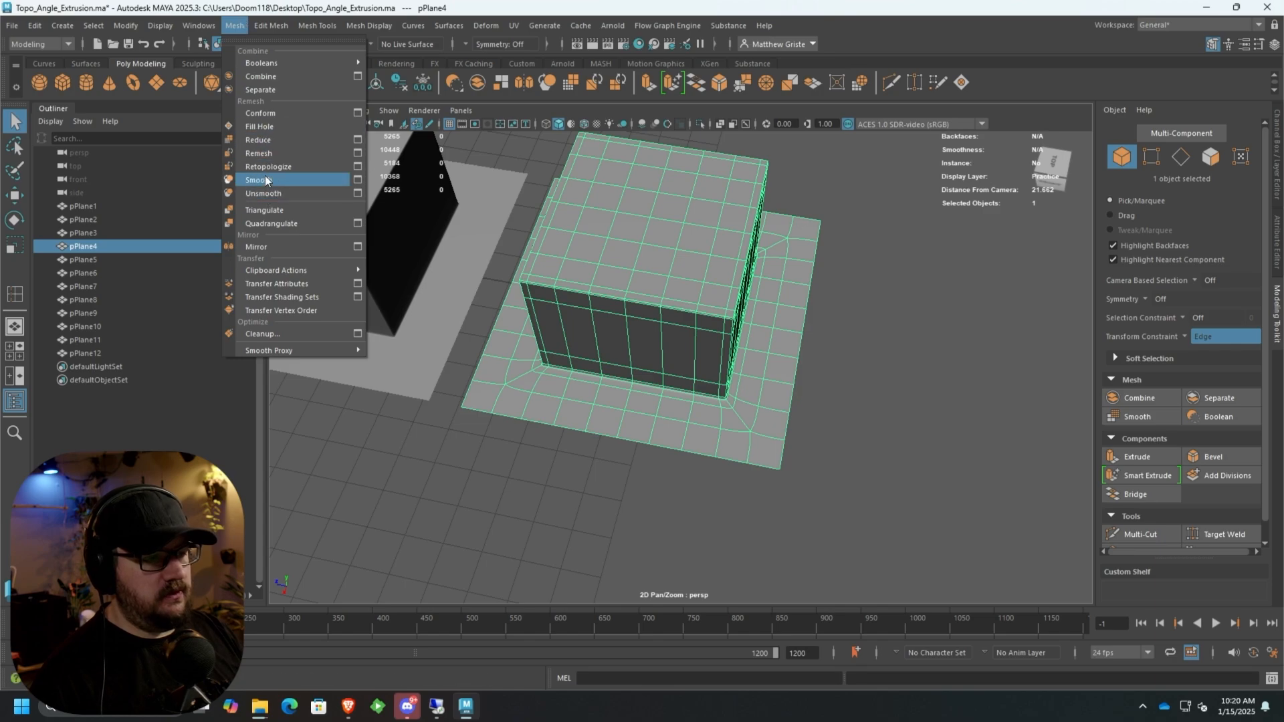
click(257, 179)
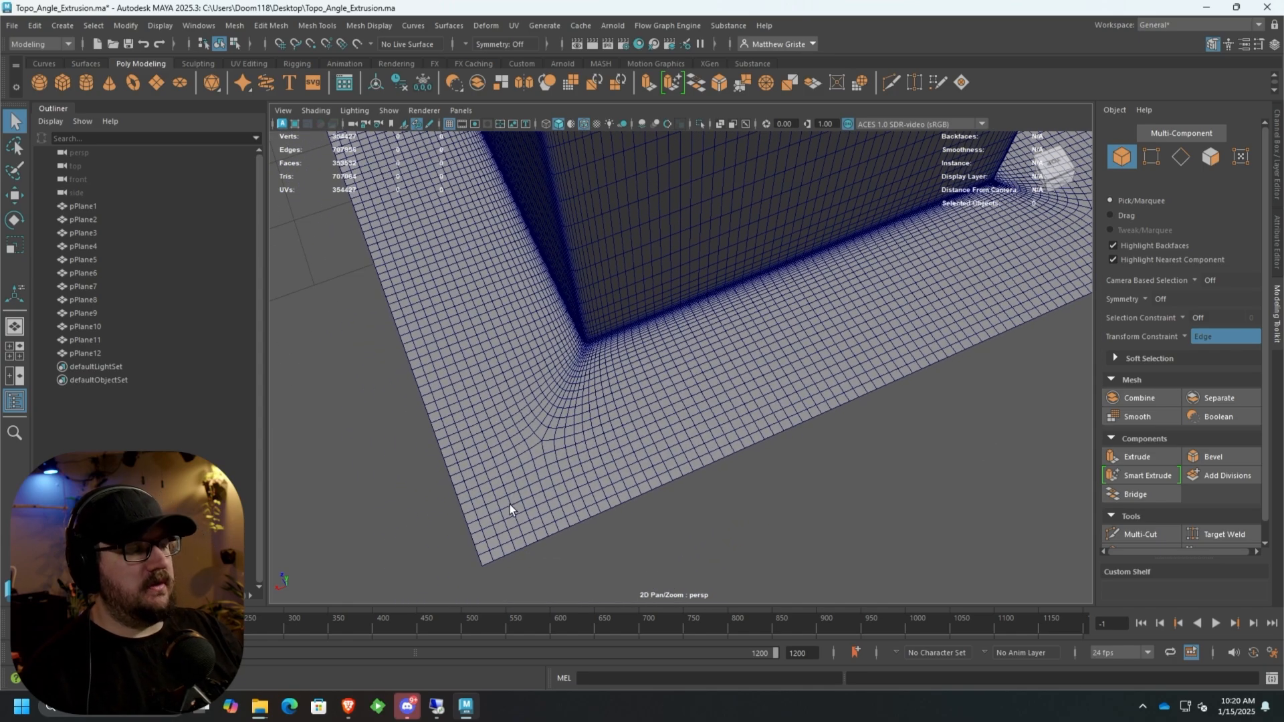
mouse_move(574, 359)
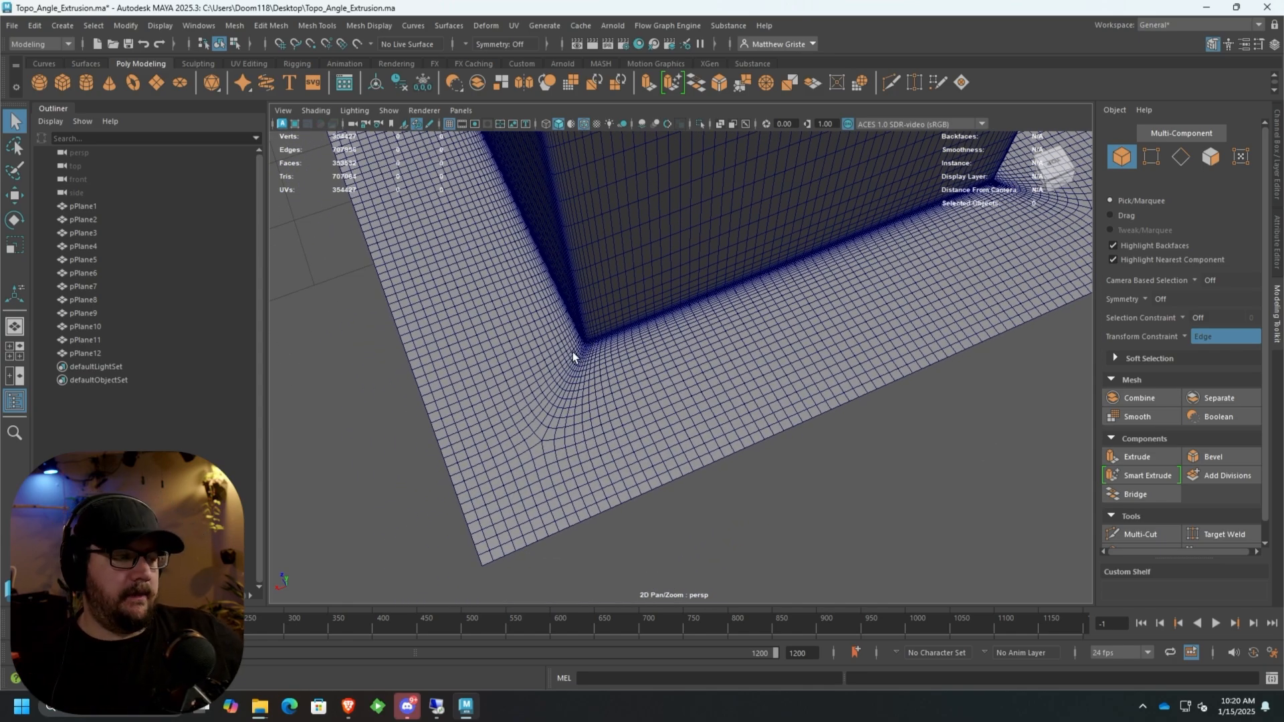
mouse_move(588, 364)
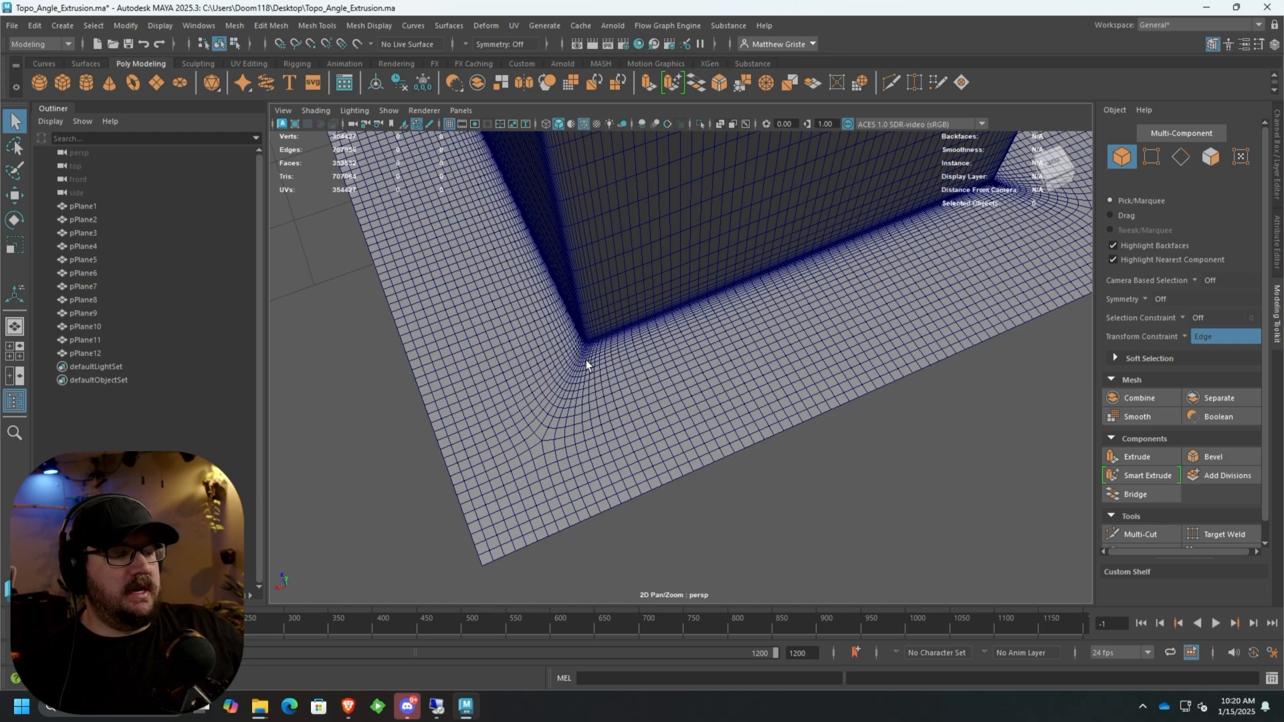
mouse_move(582, 363)
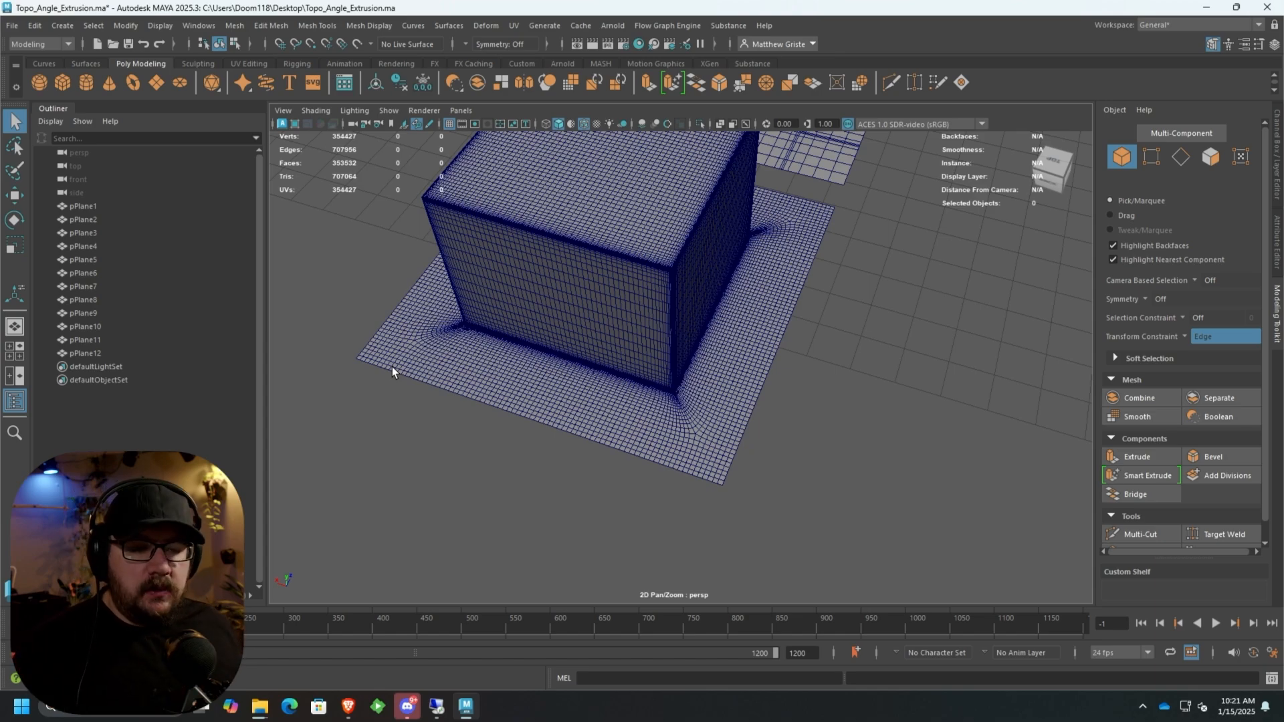
mouse_move(393, 294)
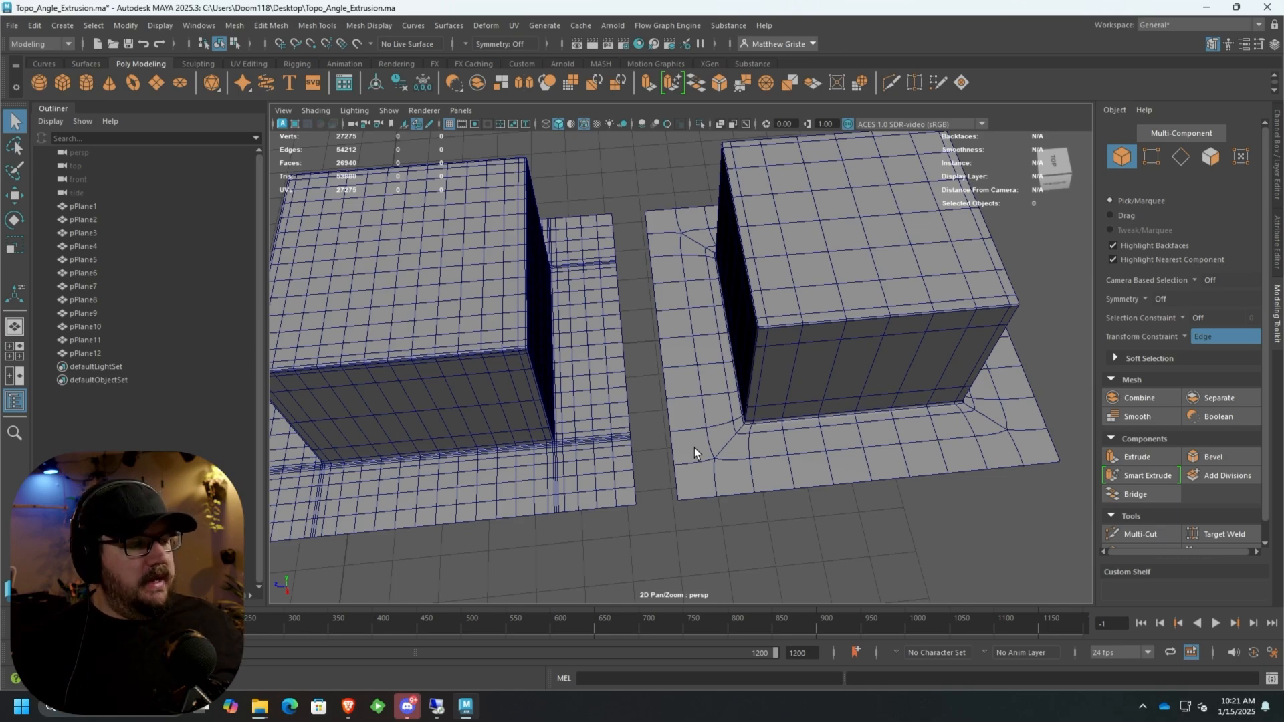
mouse_move(647, 502)
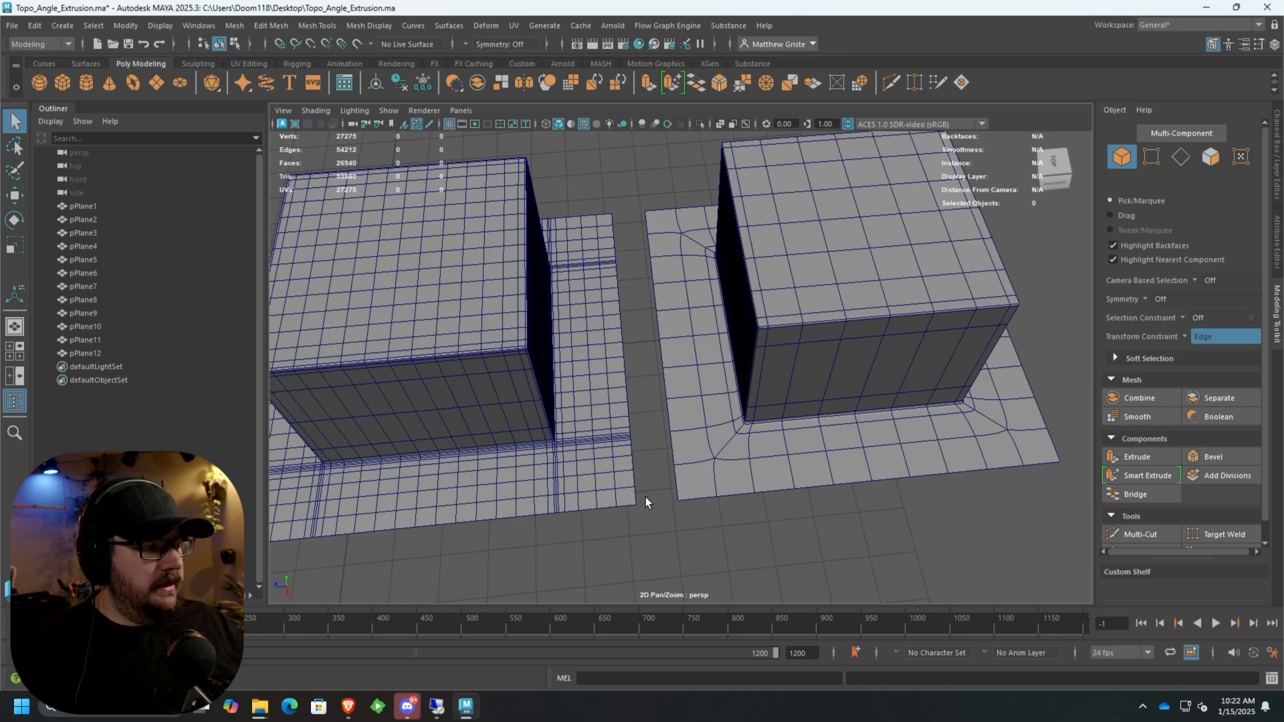
mouse_move(710, 486)
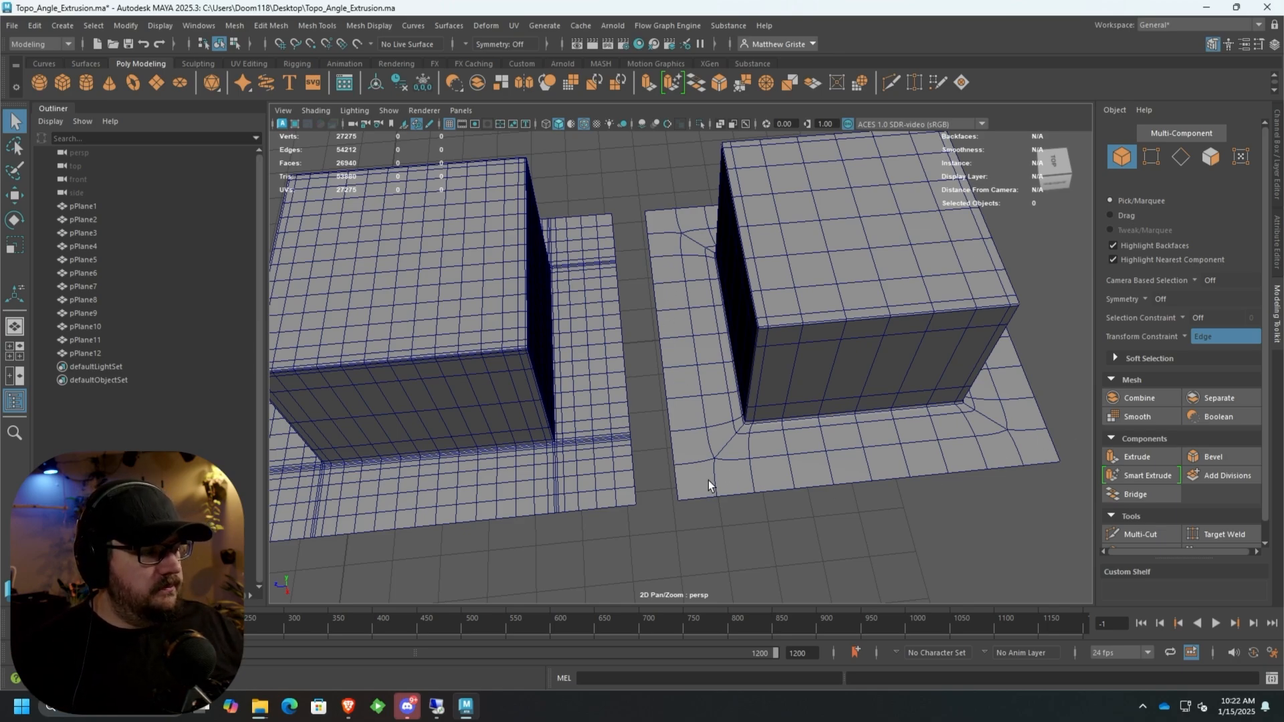
mouse_move(789, 445)
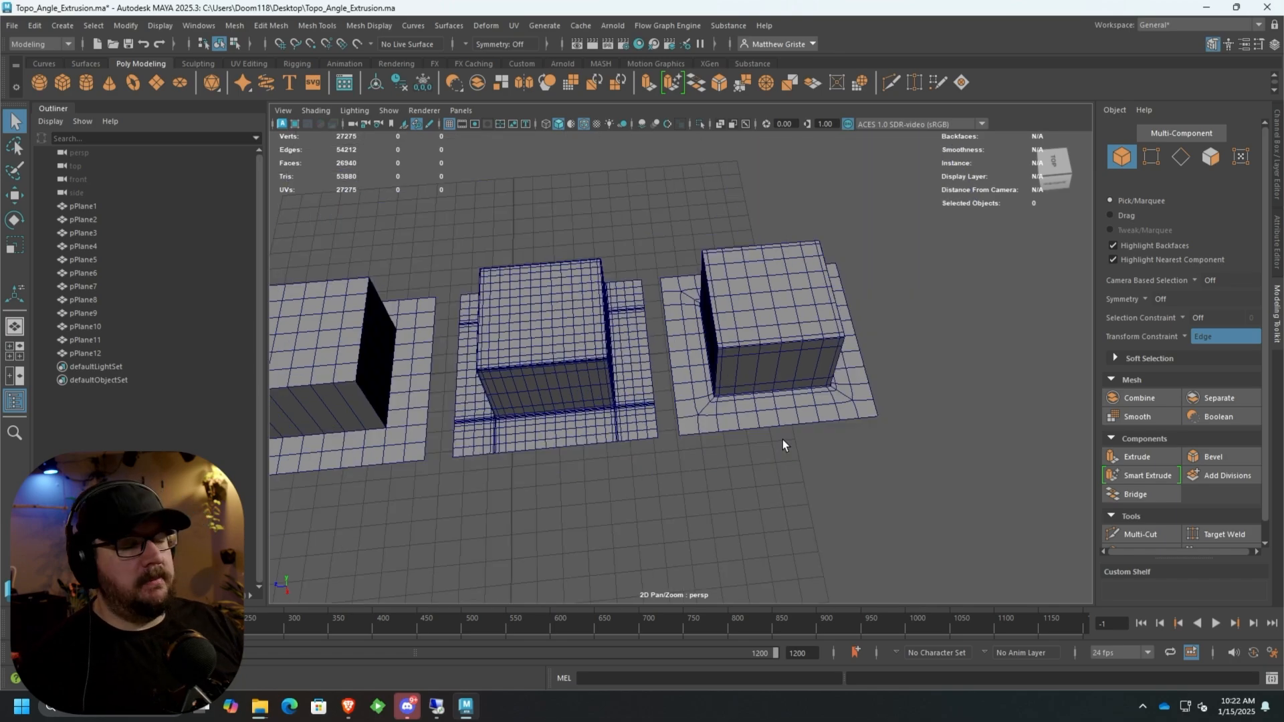
mouse_move(779, 407)
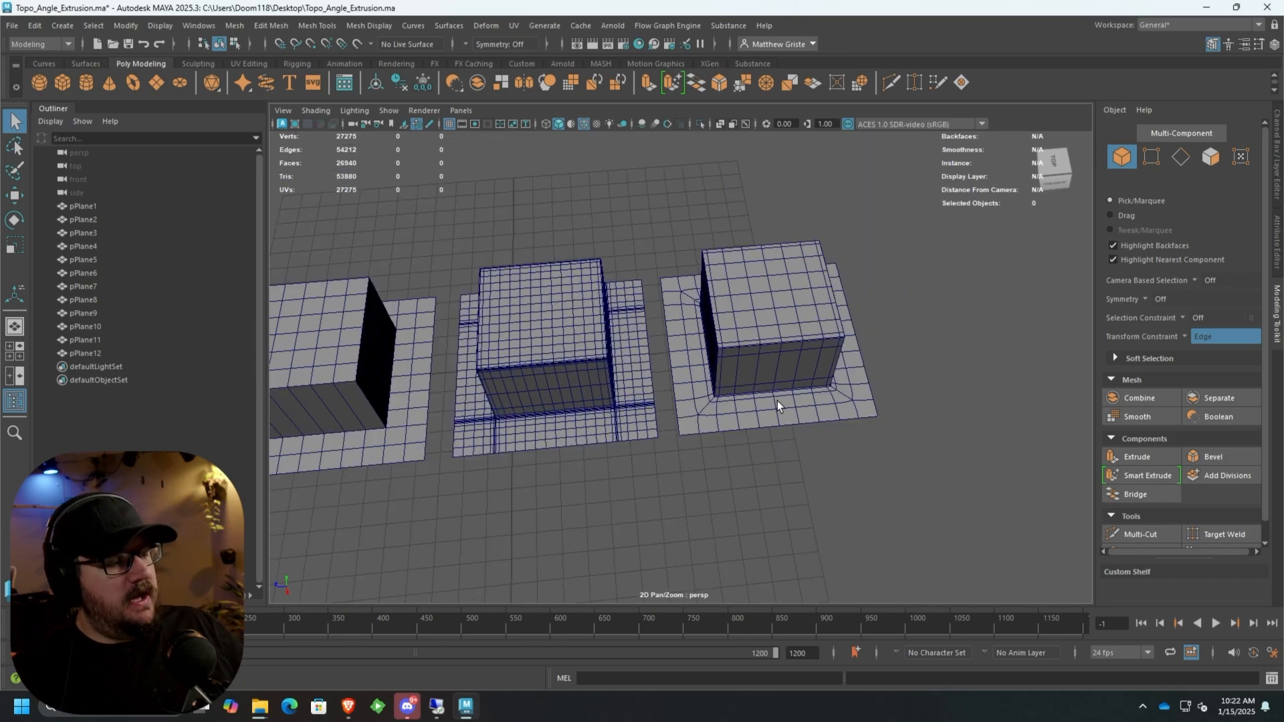
mouse_move(749, 383)
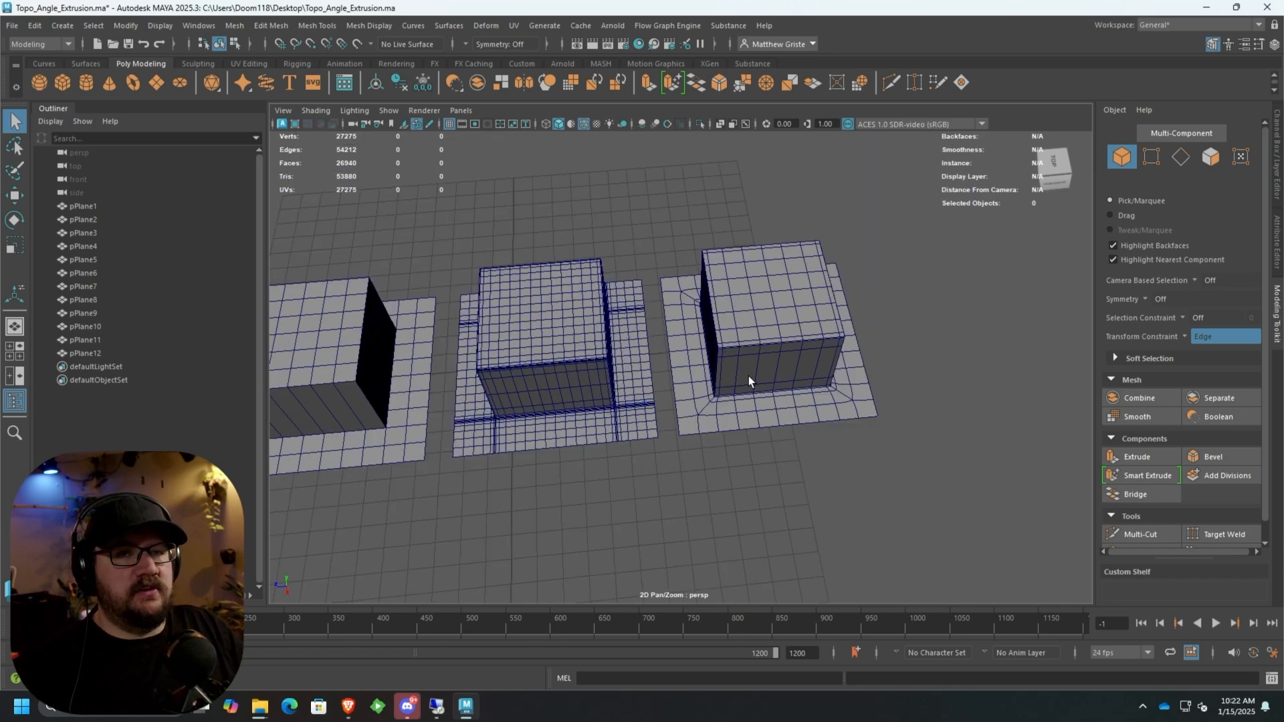